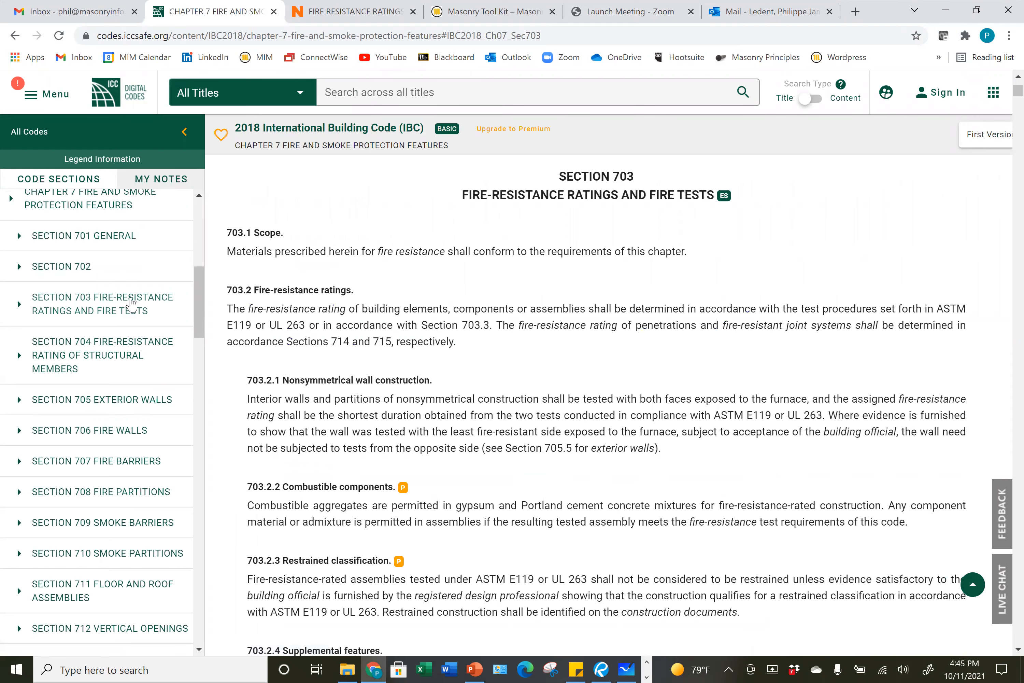
# - Scroll the Section 703 page down to 703.3 Methods for determining fire resistance
pyautogui.scroll(-3)
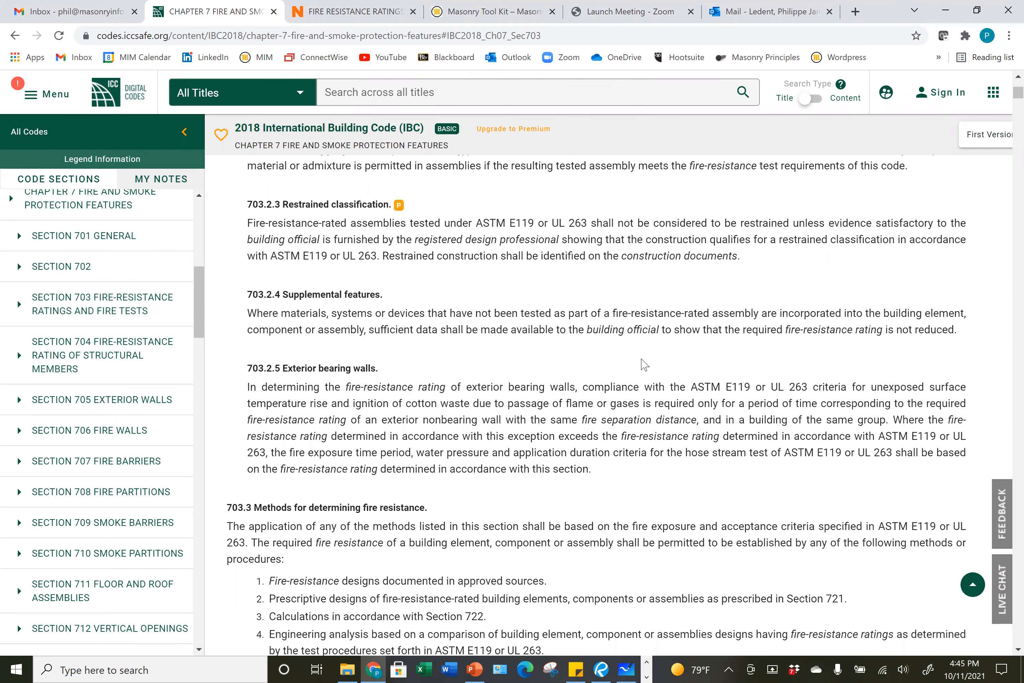
pyautogui.scroll(-3)
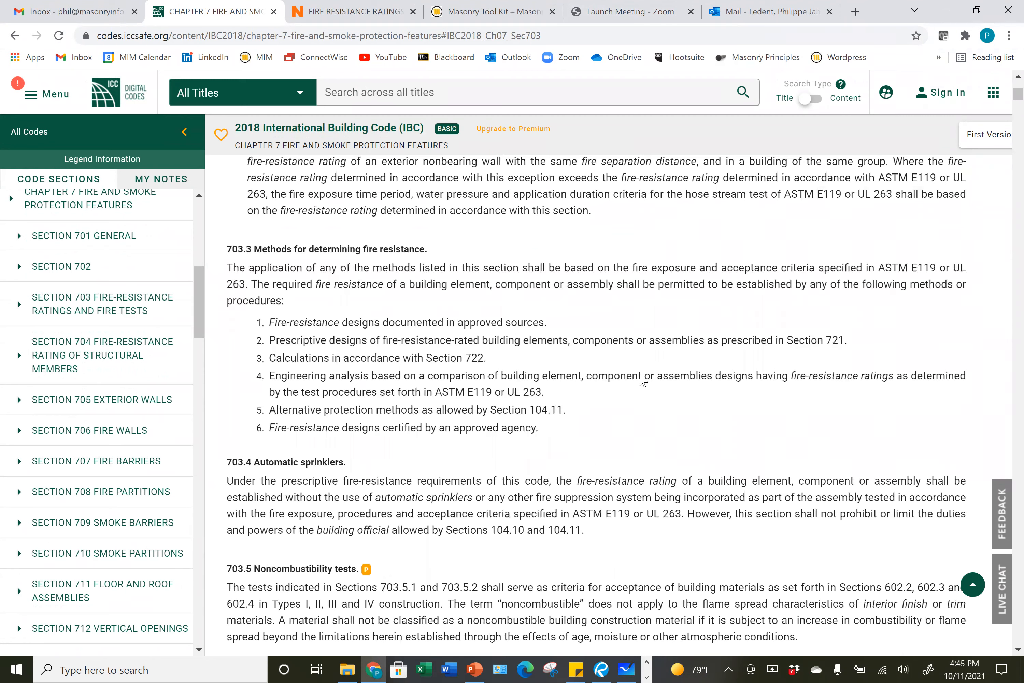
pyautogui.moveTo(613, 484)
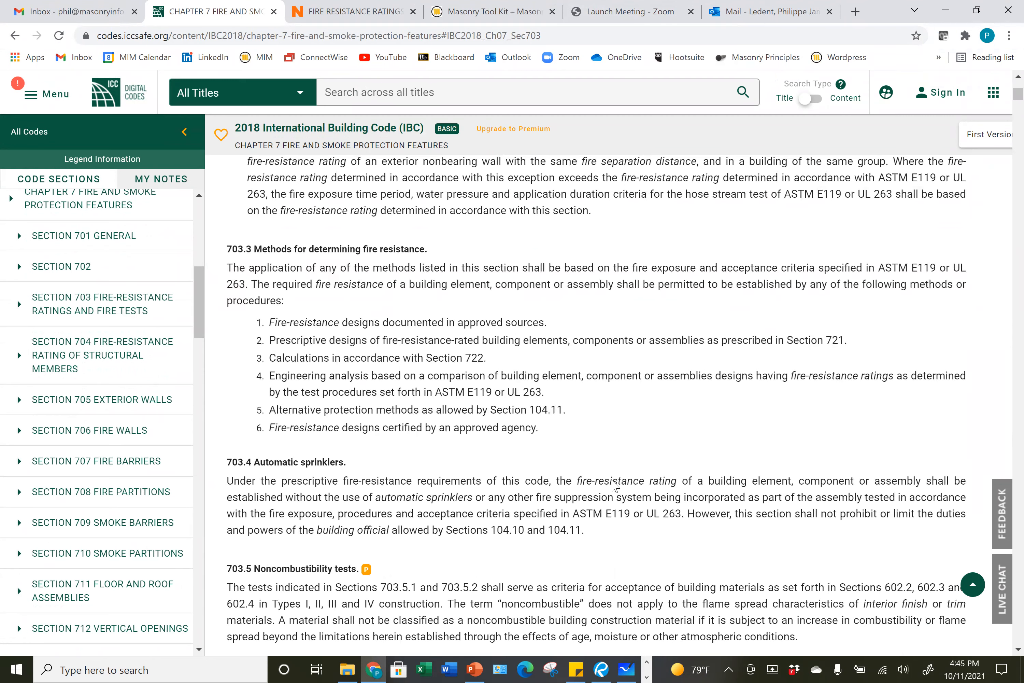
pyautogui.moveTo(332, 335)
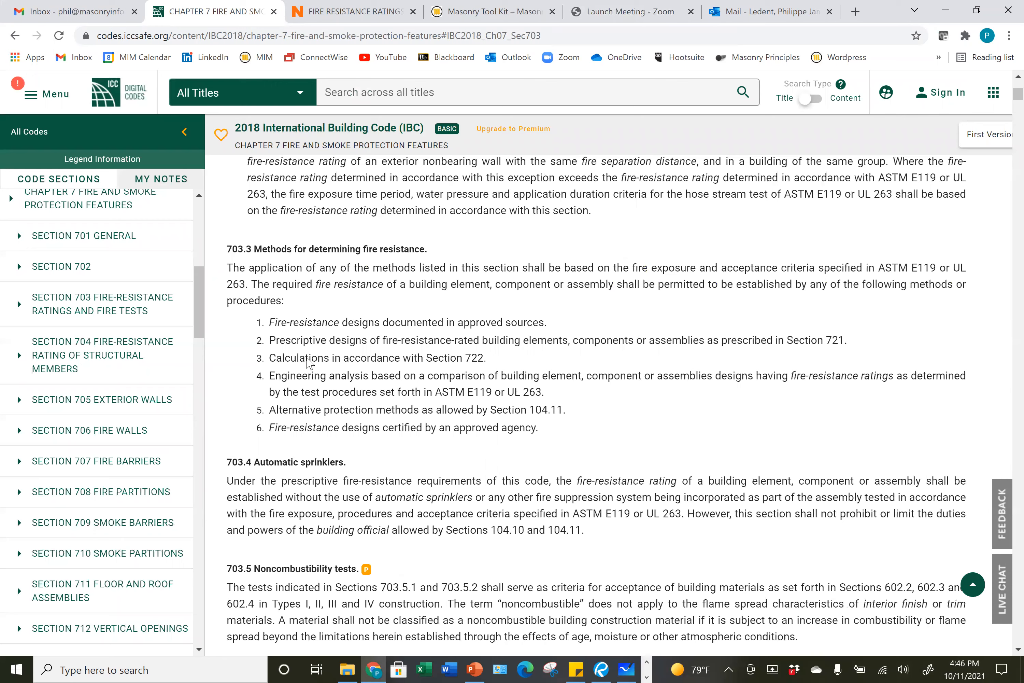
pyautogui.moveTo(227, 393)
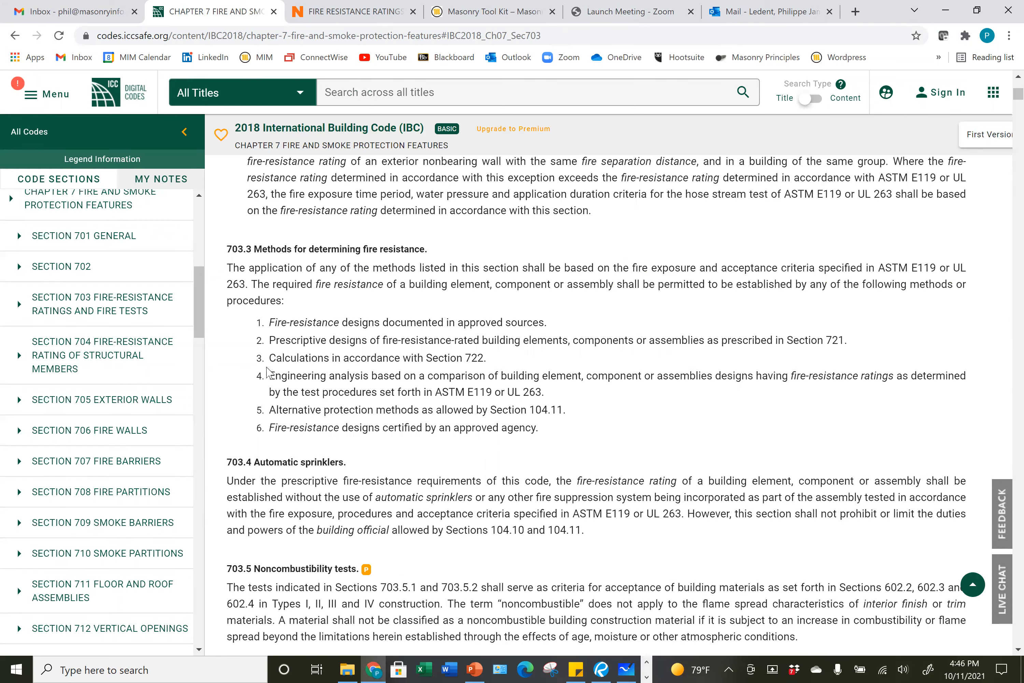
pyautogui.scroll(-3)
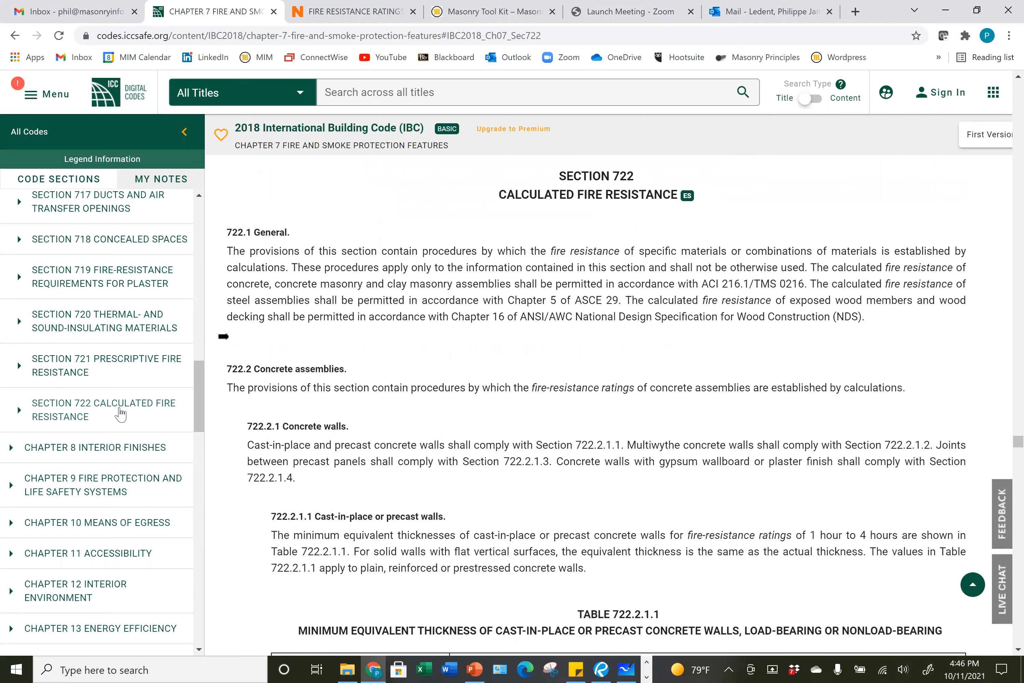
pyautogui.moveTo(540, 371)
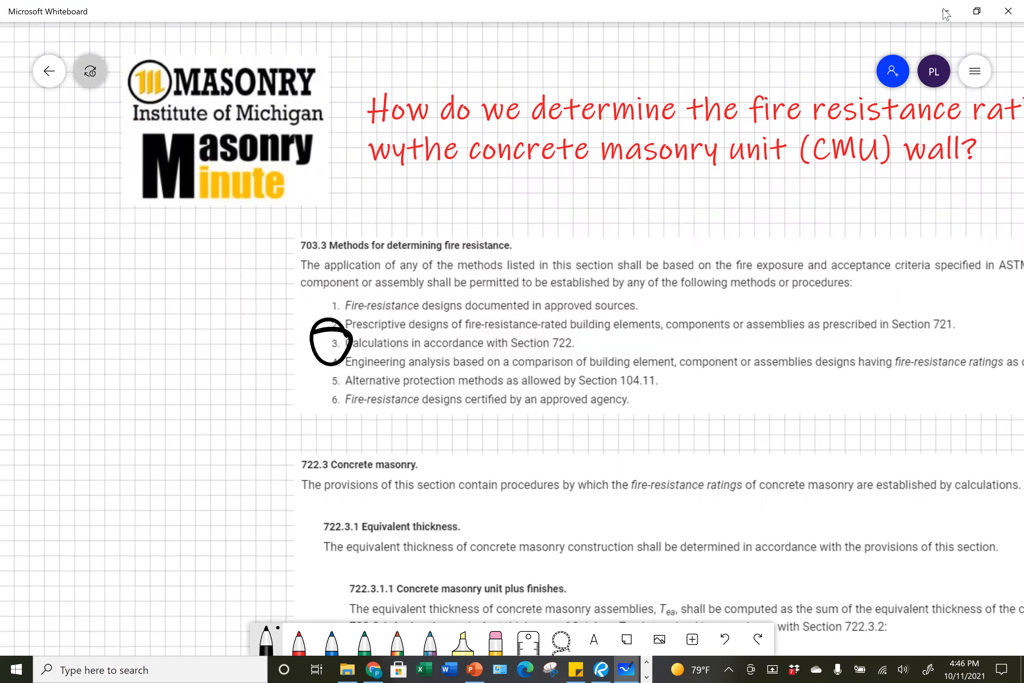
# - Draw arrows from item 3 to 722.3, to 722.3.1 and 722.3.1.2, and circle ASTM C140
pyautogui.moveTo(333, 340); pyautogui.dragTo(284, 486)
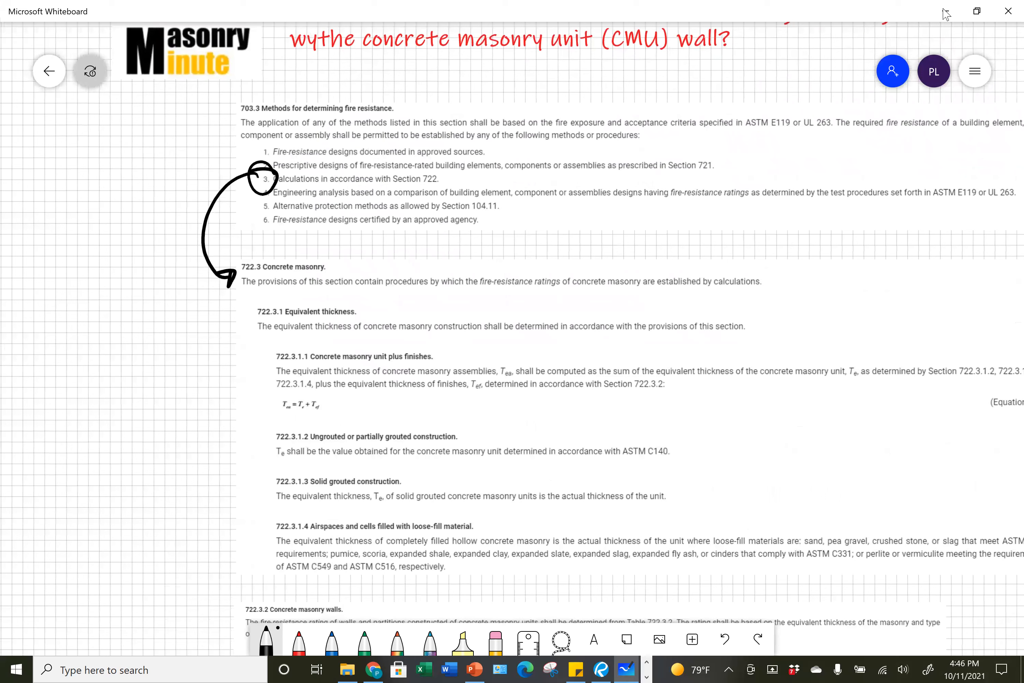
pyautogui.moveTo(121, 421); pyautogui.dragTo(139, 388)
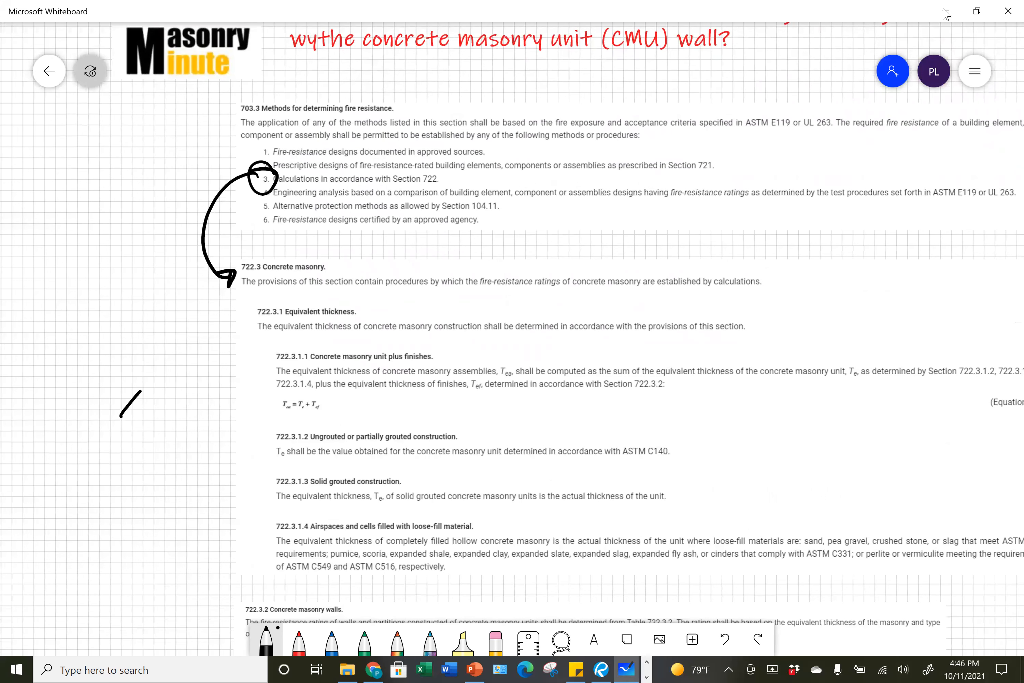
pyautogui.moveTo(124, 415); pyautogui.dragTo(226, 317)
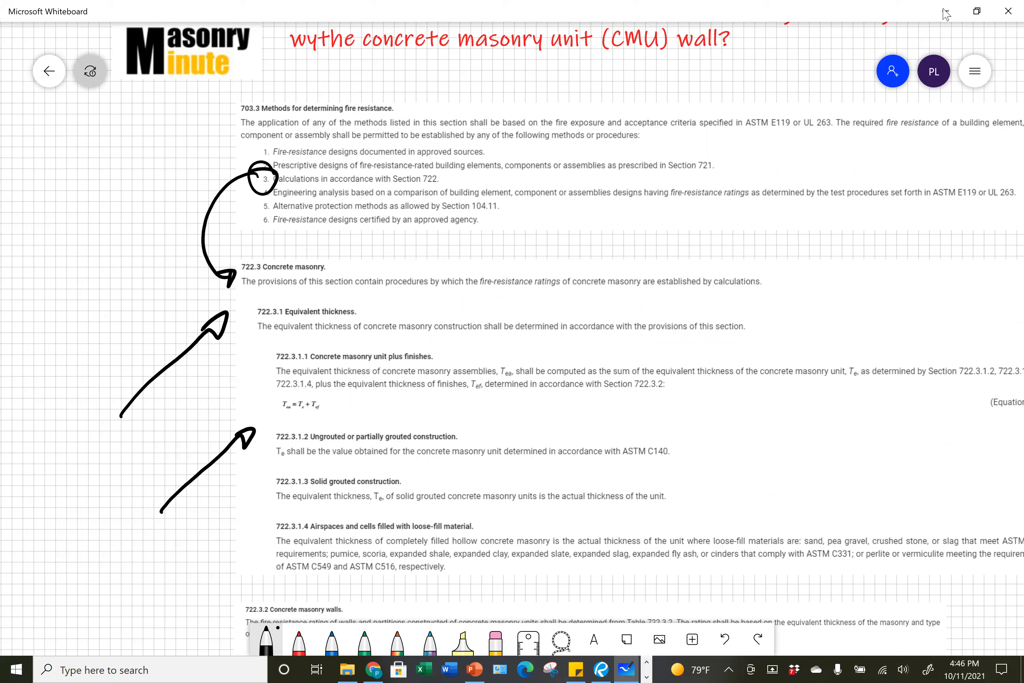
pyautogui.moveTo(607, 450); pyautogui.dragTo(679, 434)
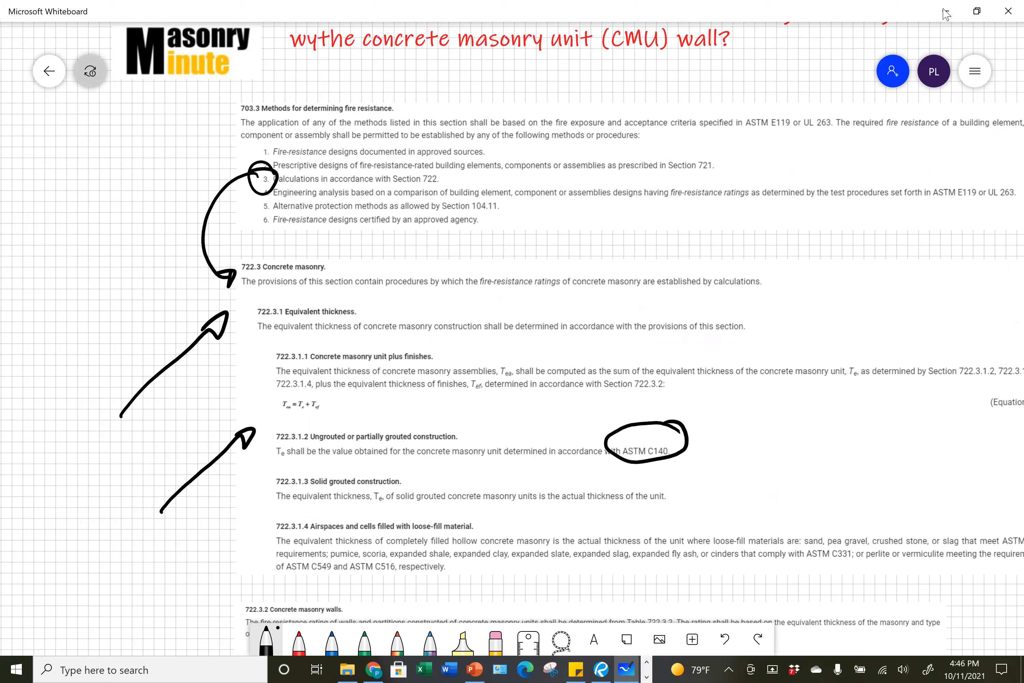
pyautogui.scroll(-3)
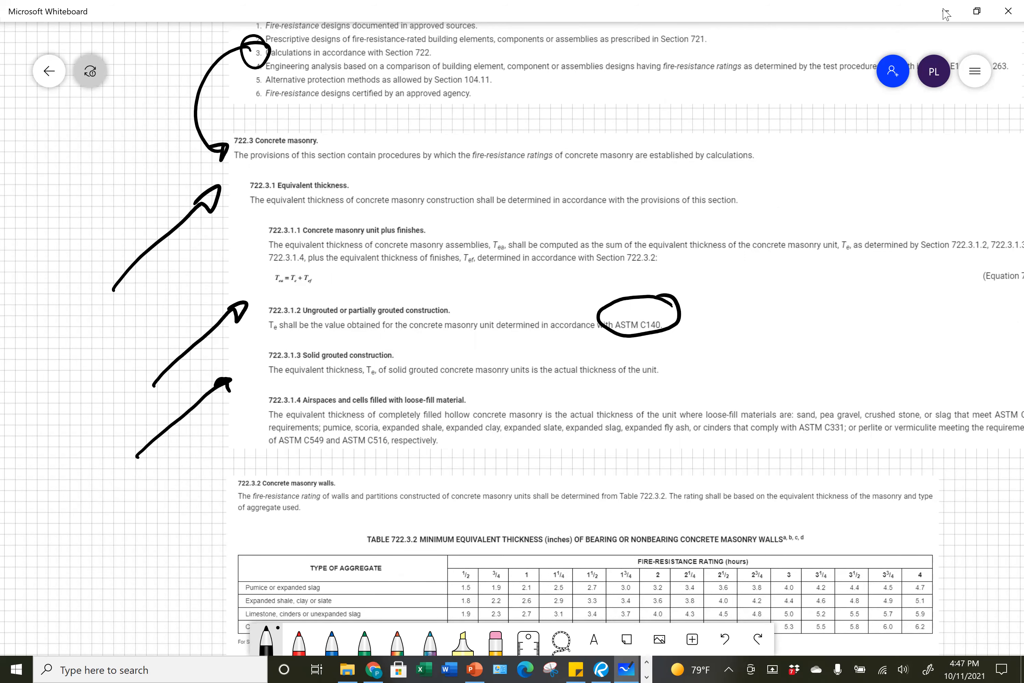
# - Handwrite the boxed 7.625" / 7 5/8" note and underline 'perlite or vermiculite' below 722.3.1.4
pyautogui.scroll(-3)
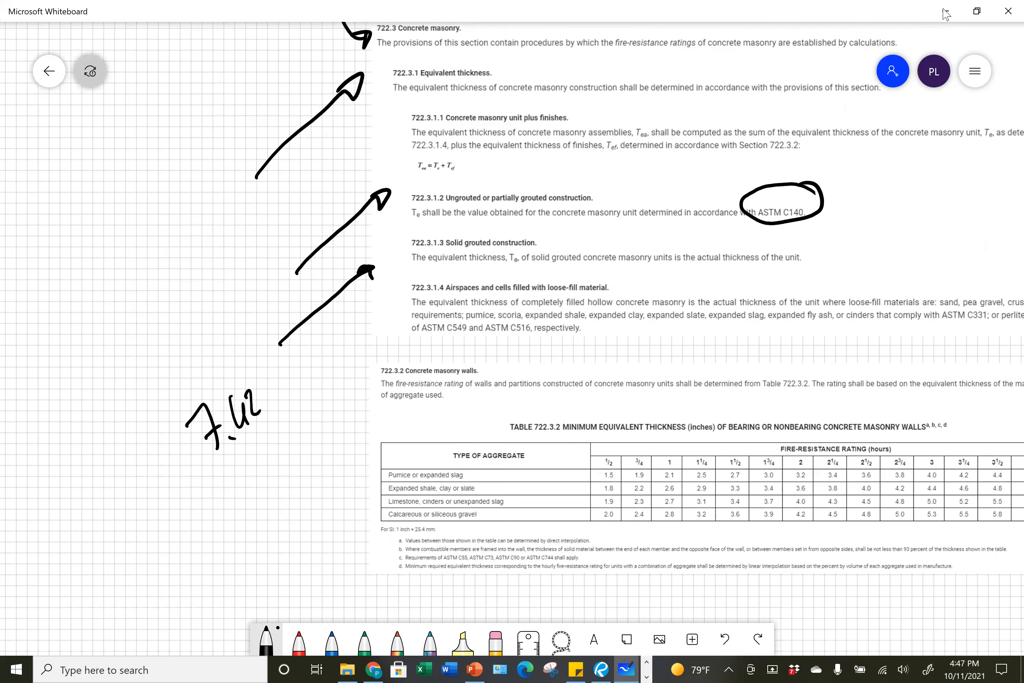
pyautogui.moveTo(242, 411); pyautogui.dragTo(262, 386)
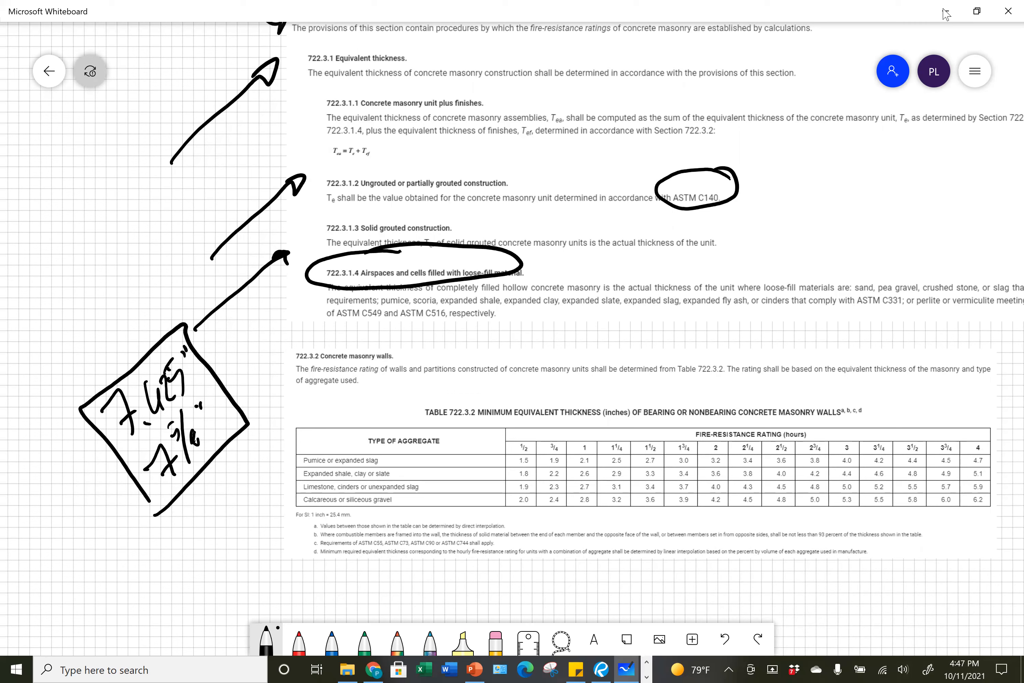
pyautogui.scroll(-3)
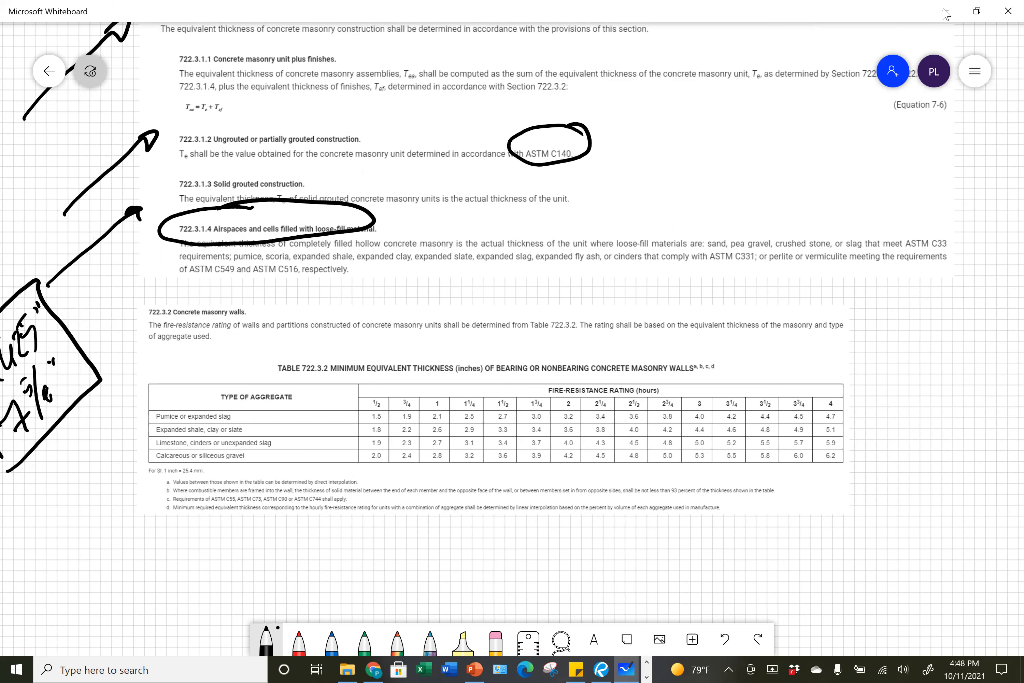
pyautogui.moveTo(763, 278); pyautogui.dragTo(858, 271)
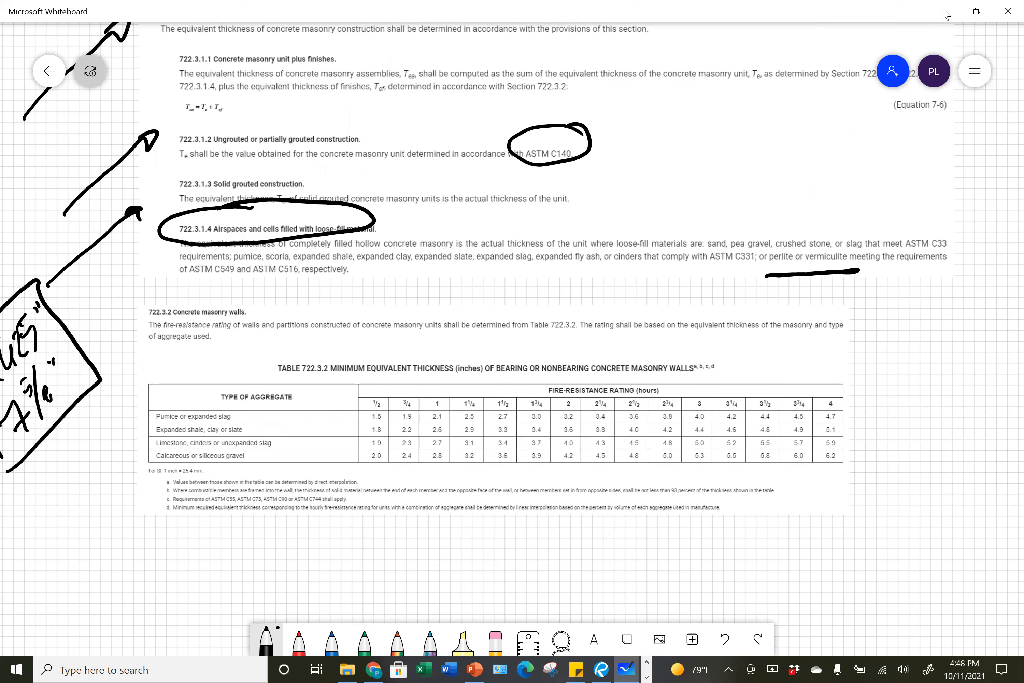
pyautogui.scroll(-3)
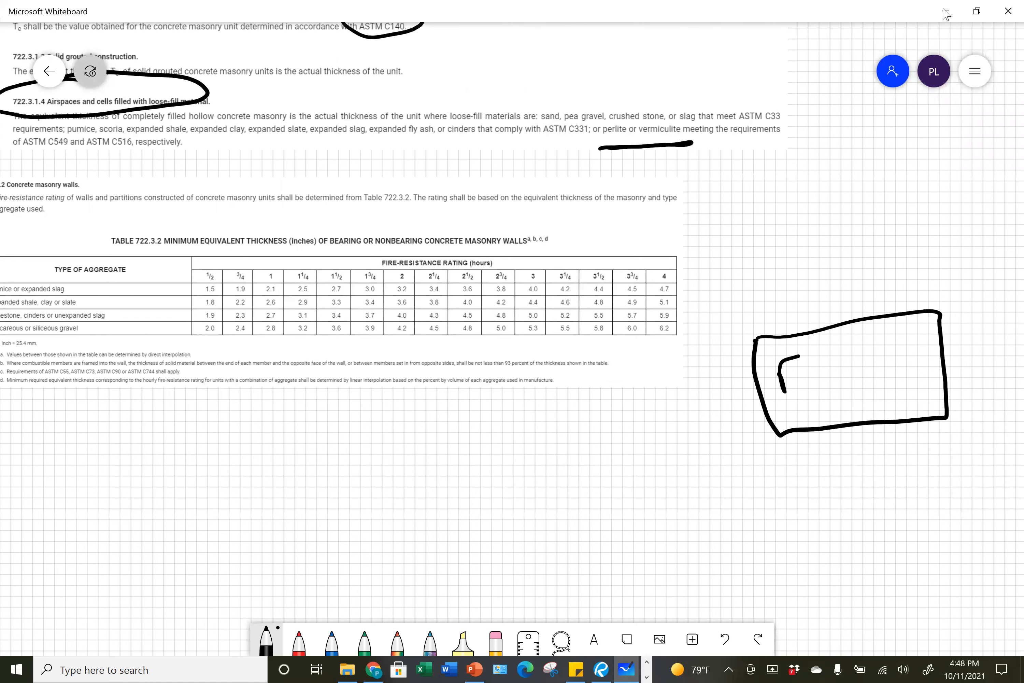
# - Sketch a CMU block with stippled filled cells, a dimension line beside it and a dimension label
pyautogui.moveTo(804, 366); pyautogui.dragTo(889, 379)
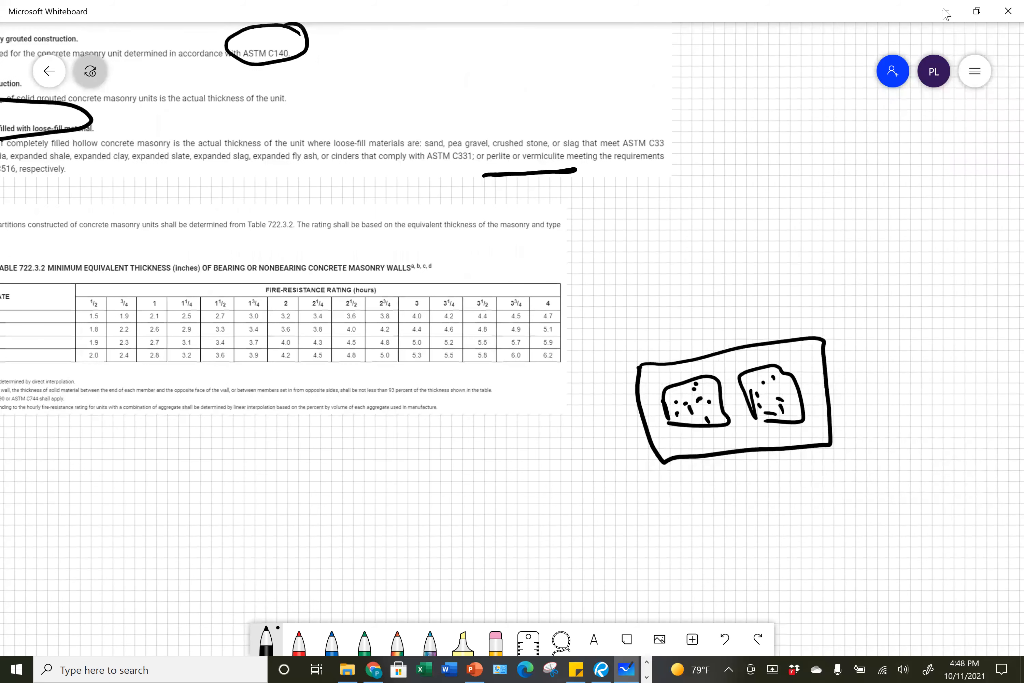
pyautogui.moveTo(862, 330); pyautogui.dragTo(863, 450)
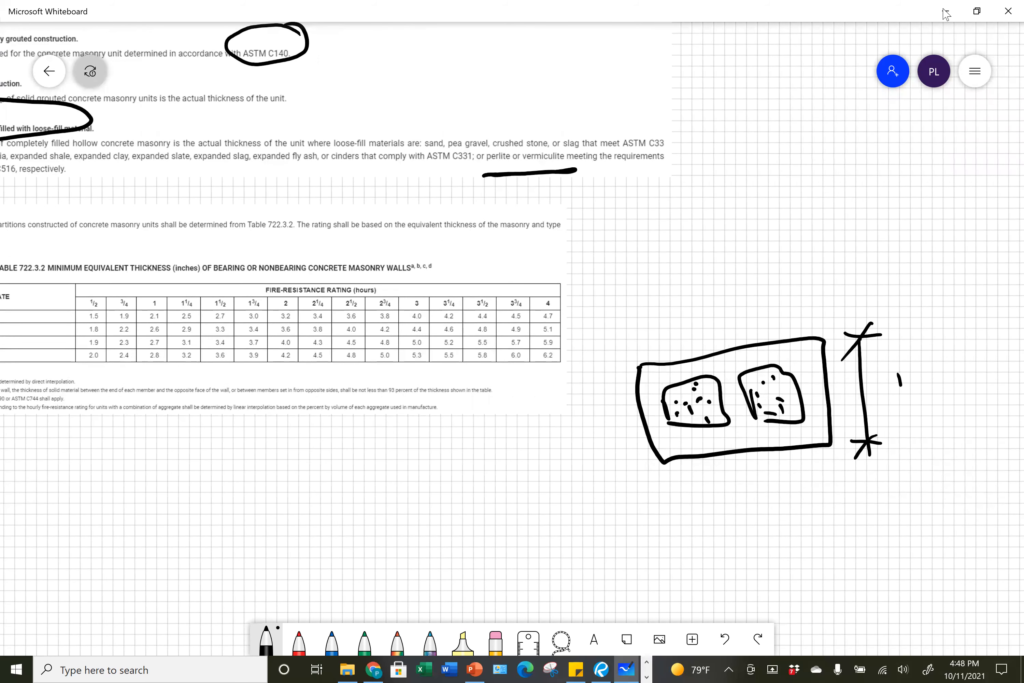
pyautogui.moveTo(889, 372); pyautogui.dragTo(914, 405)
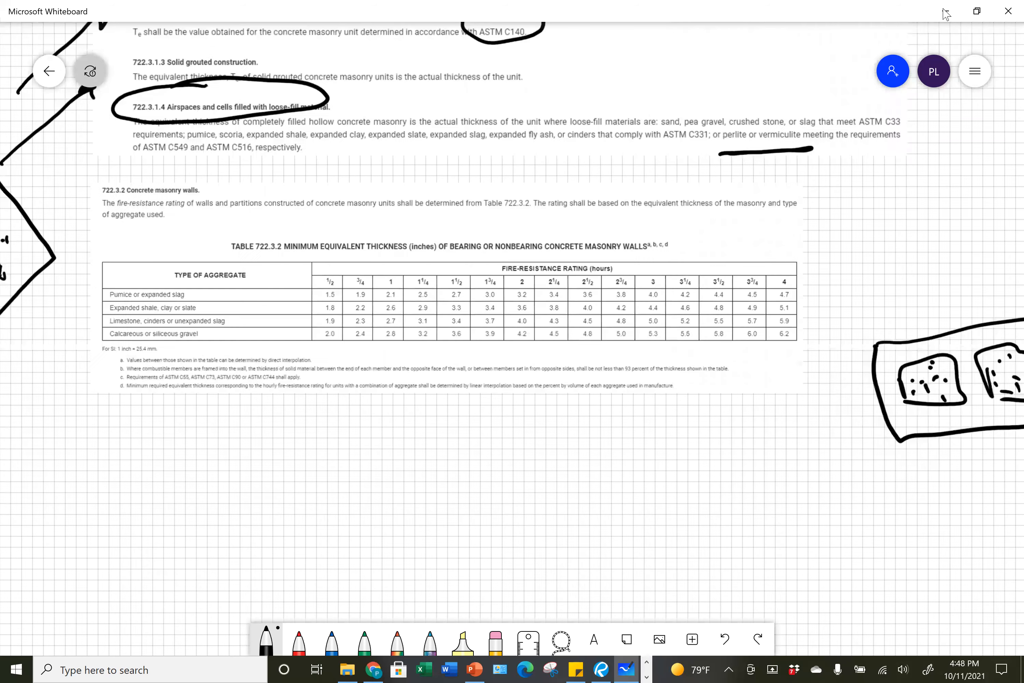
# - Circle the Type of Aggregate heading and bracket the 2-hour column of Table 722.3.2
pyautogui.scroll(-3)
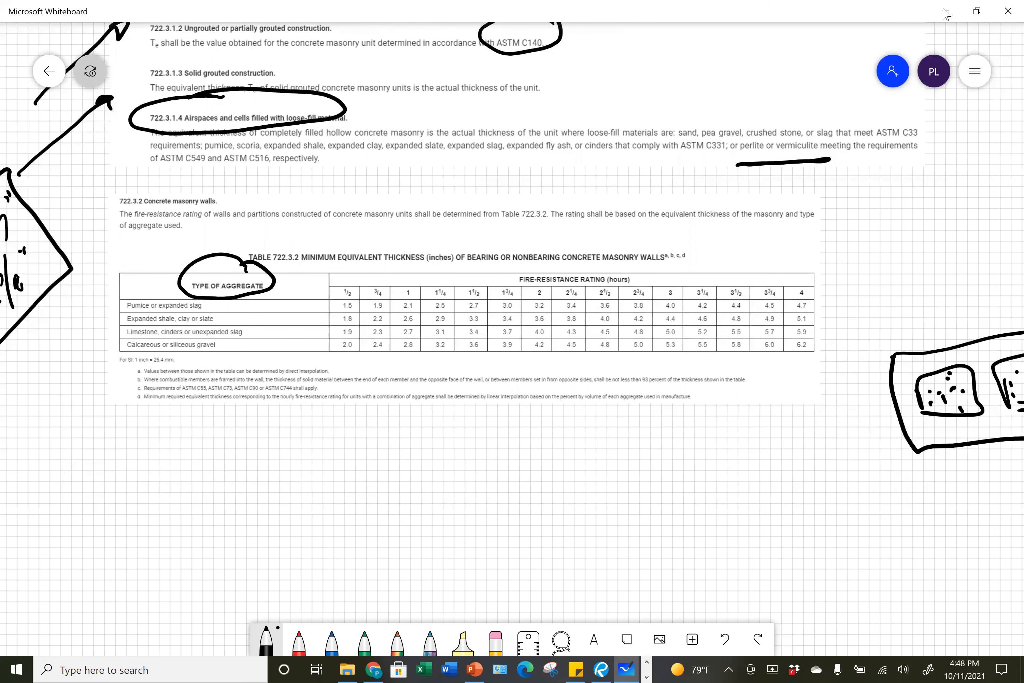
pyautogui.moveTo(526, 284); pyautogui.dragTo(542, 301)
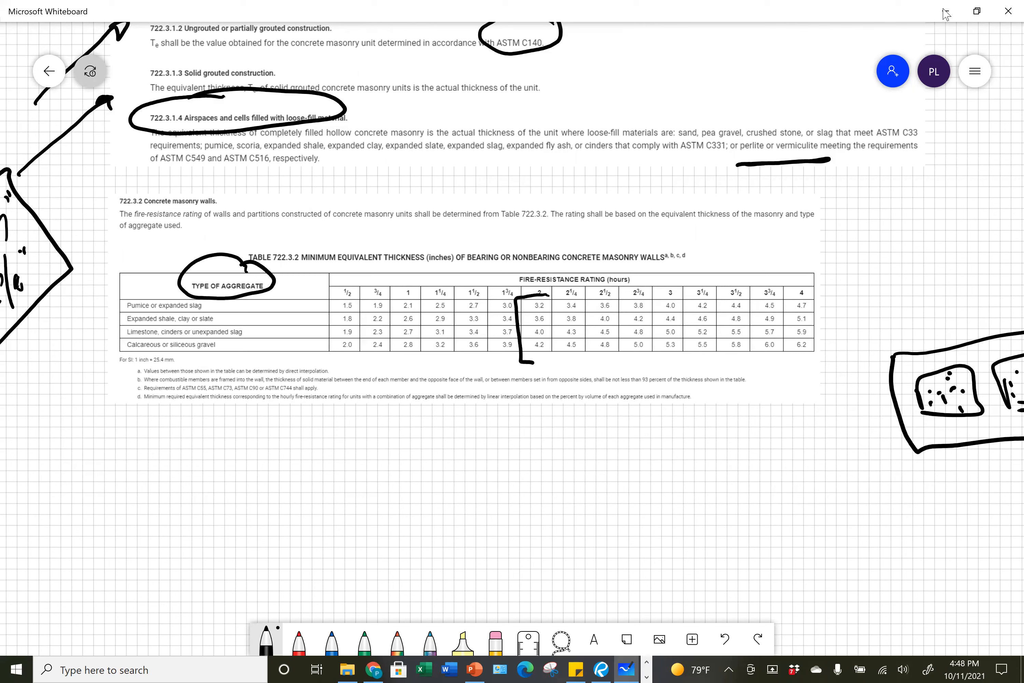
pyautogui.moveTo(281, 293); pyautogui.dragTo(301, 288)
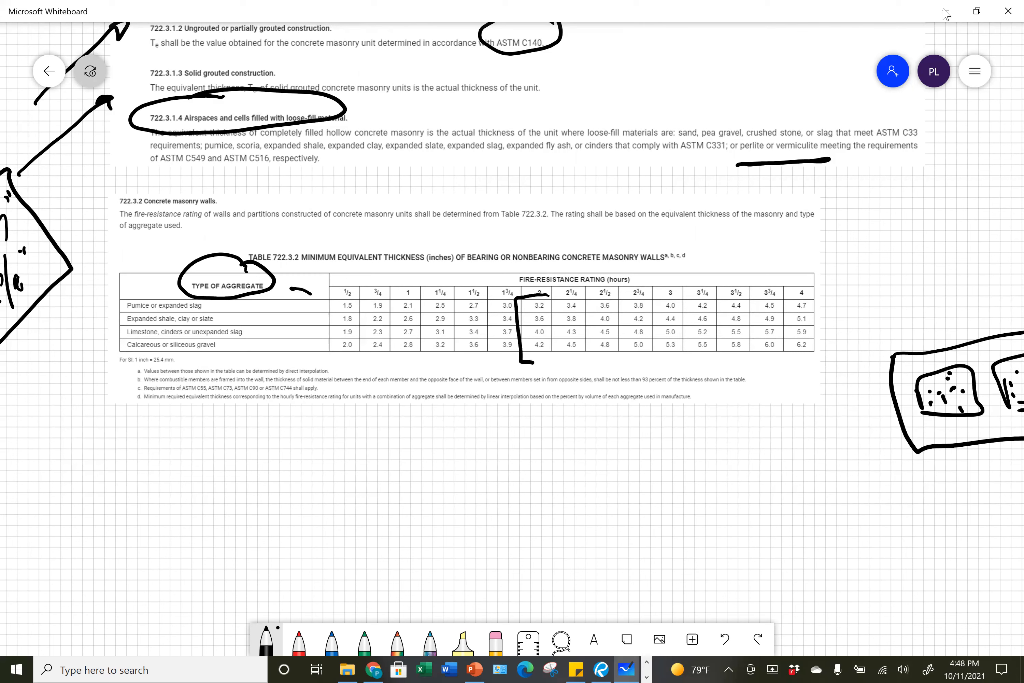
pyautogui.moveTo(307, 290); pyautogui.dragTo(301, 363)
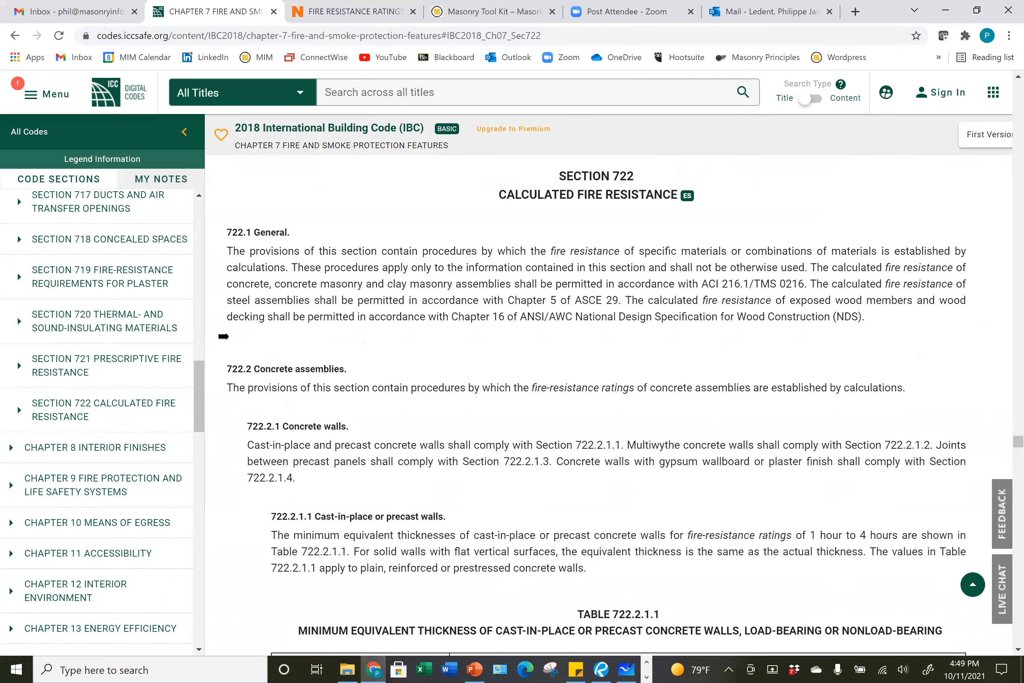
# - Show the NCMA fire resistance ratings page scrolled past Figure 1 and Table 1 to Table 2
pyautogui.click(353, 11)
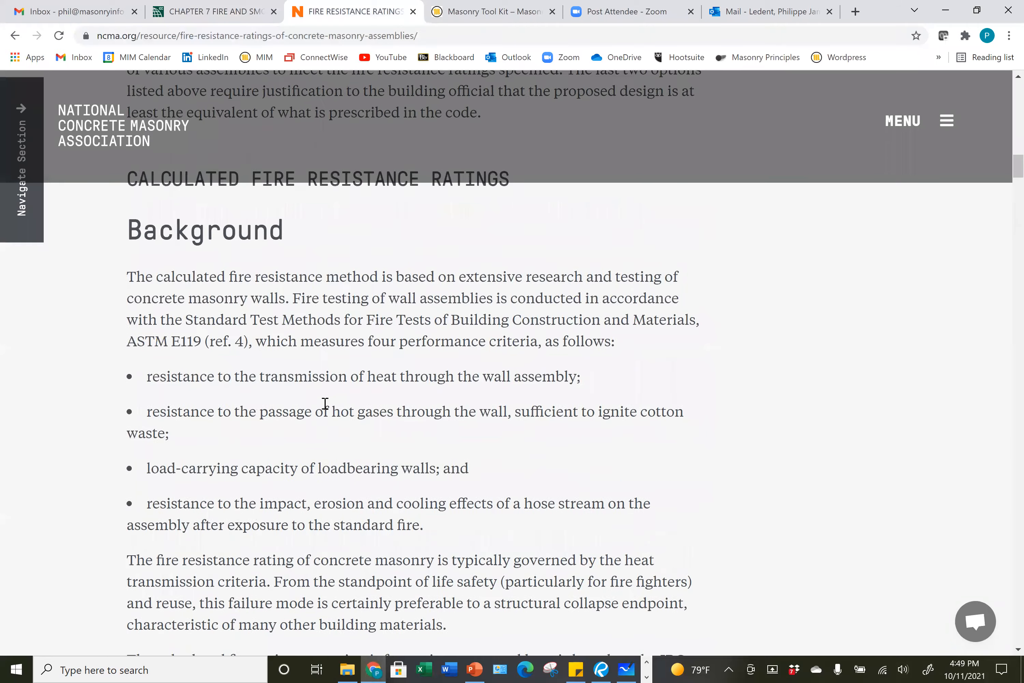
pyautogui.scroll(-3)
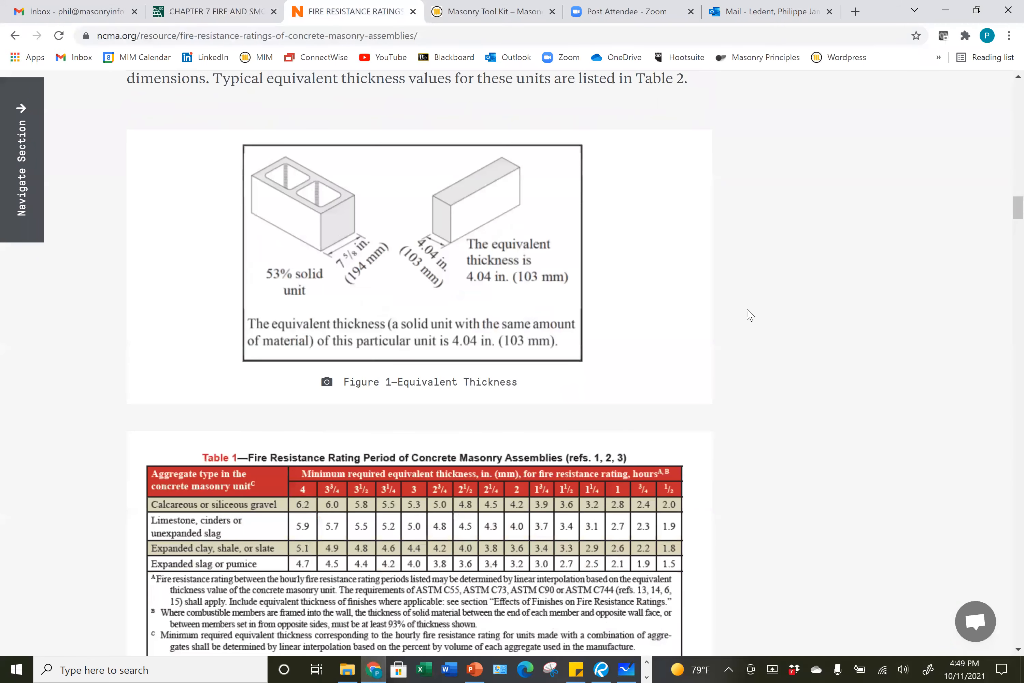
pyautogui.moveTo(426, 346)
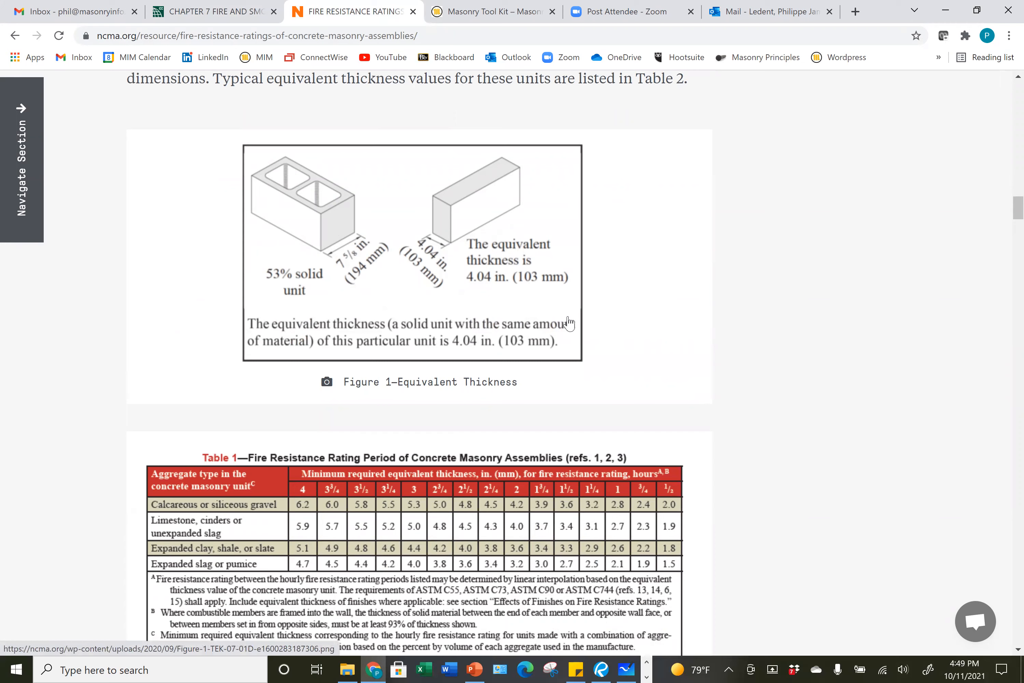
pyautogui.moveTo(270, 177)
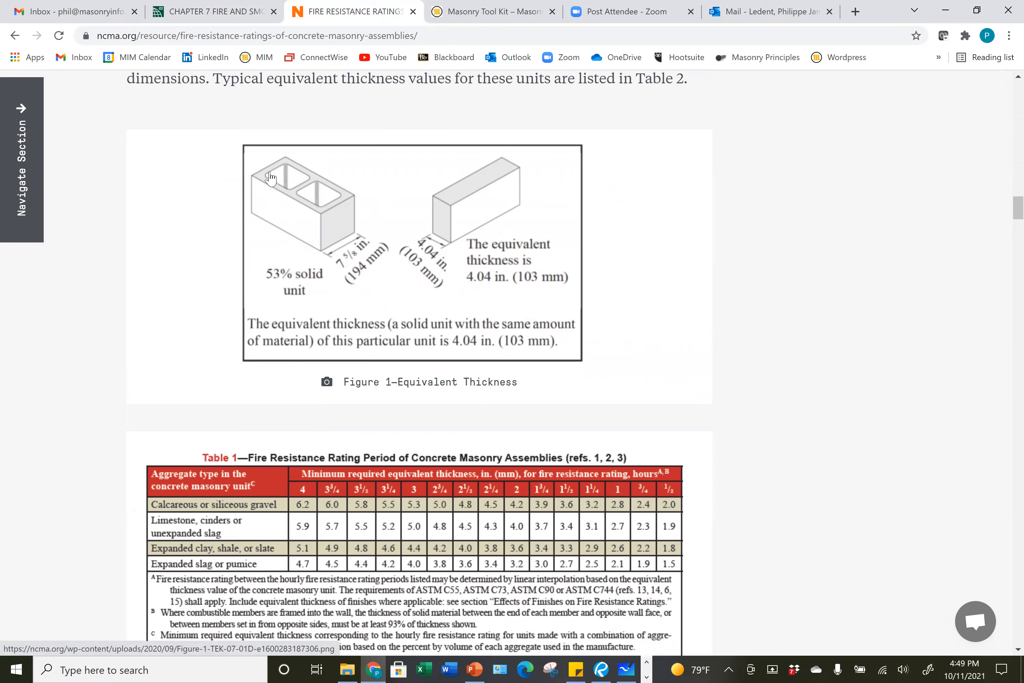
pyautogui.moveTo(509, 209)
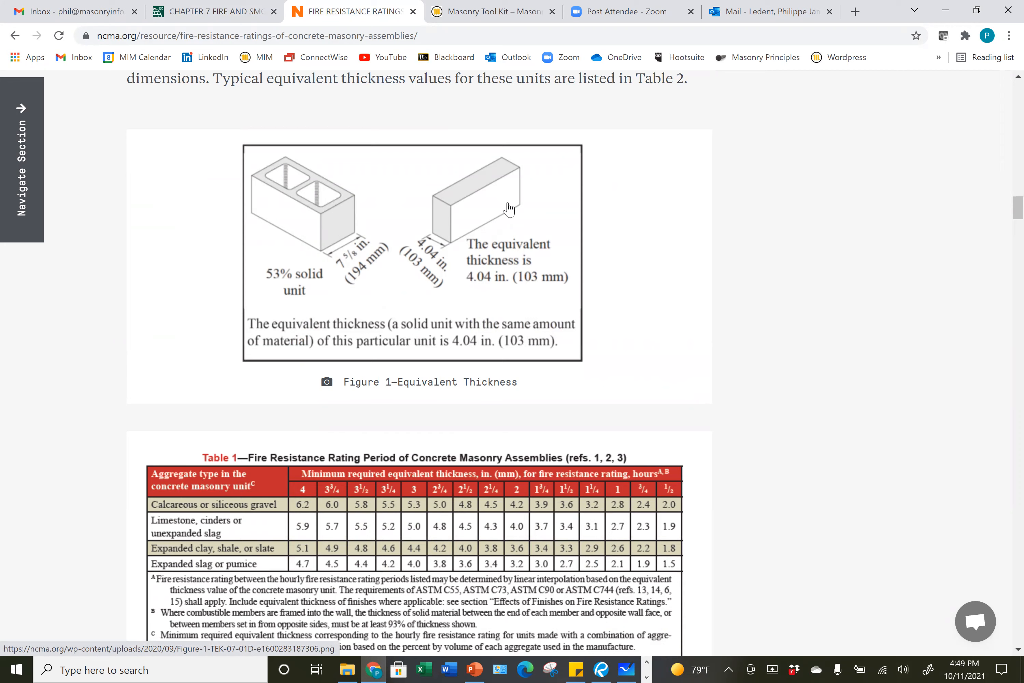
pyautogui.moveTo(515, 168)
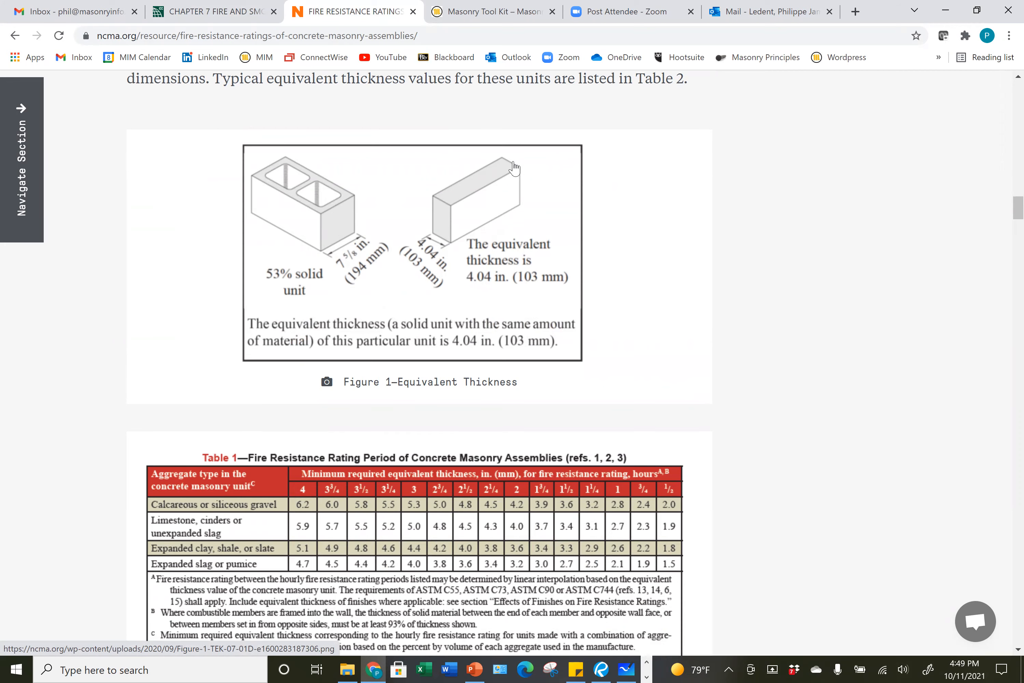
pyautogui.scroll(-3)
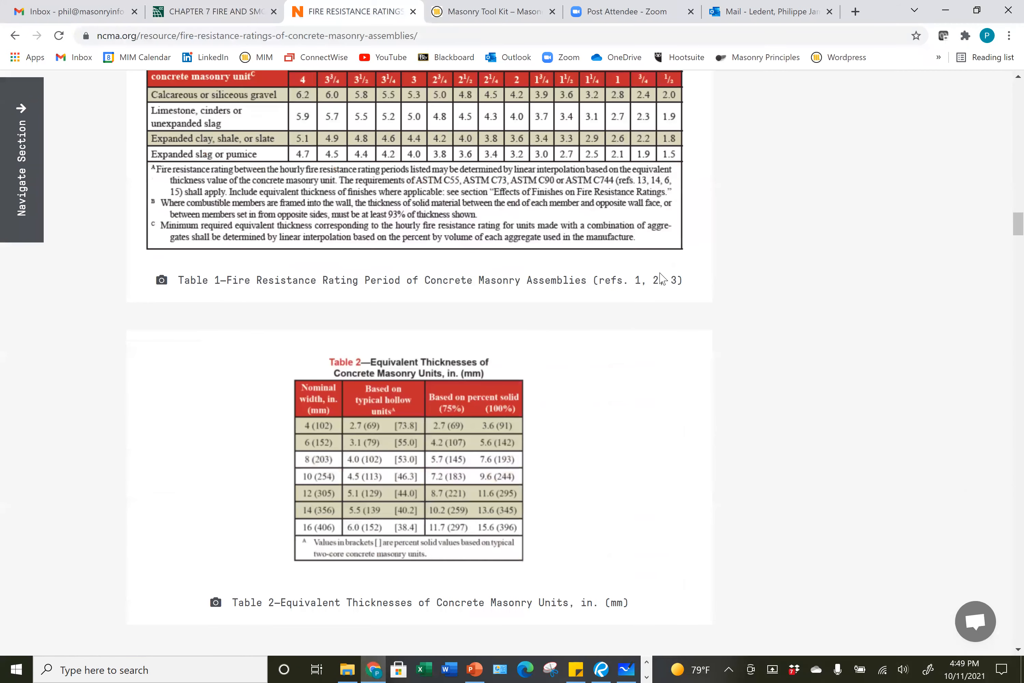
pyautogui.scroll(-3)
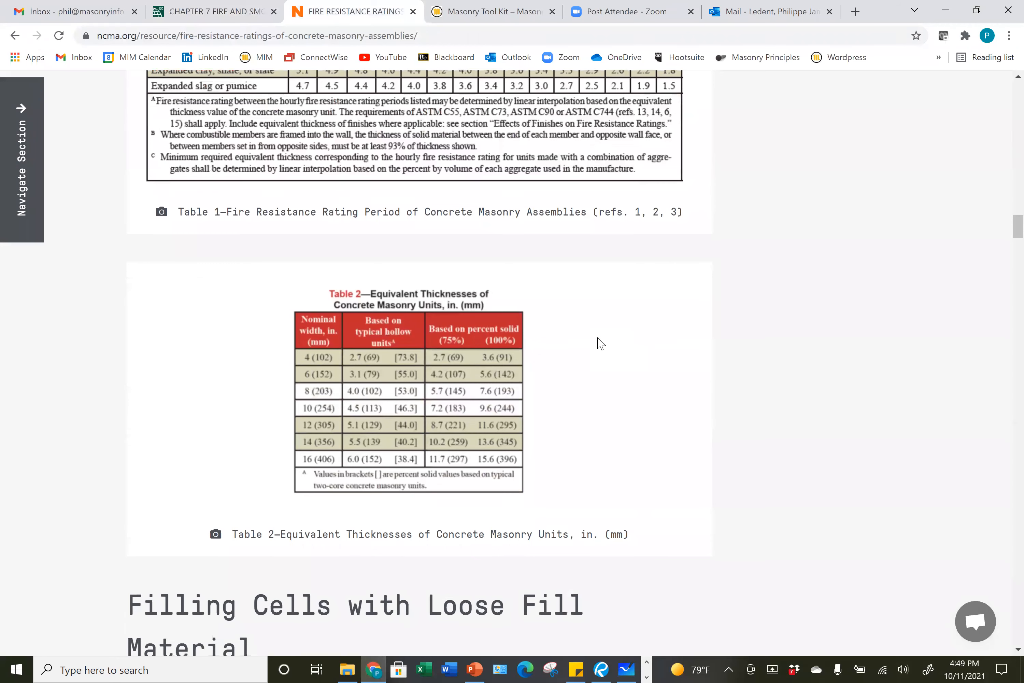
pyautogui.moveTo(386, 389)
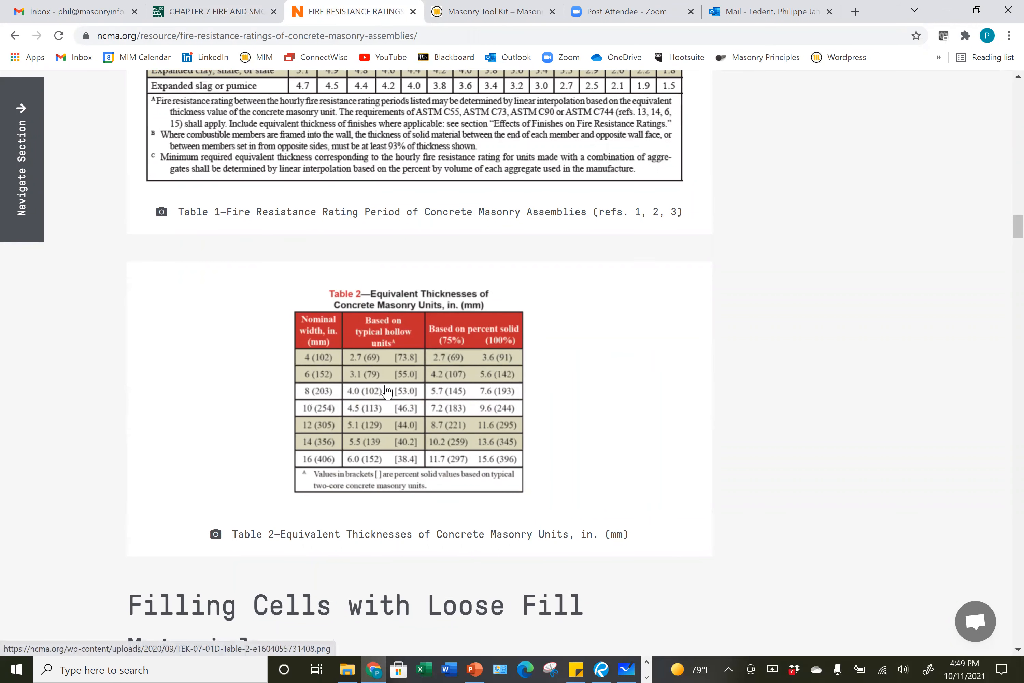
pyautogui.moveTo(336, 399)
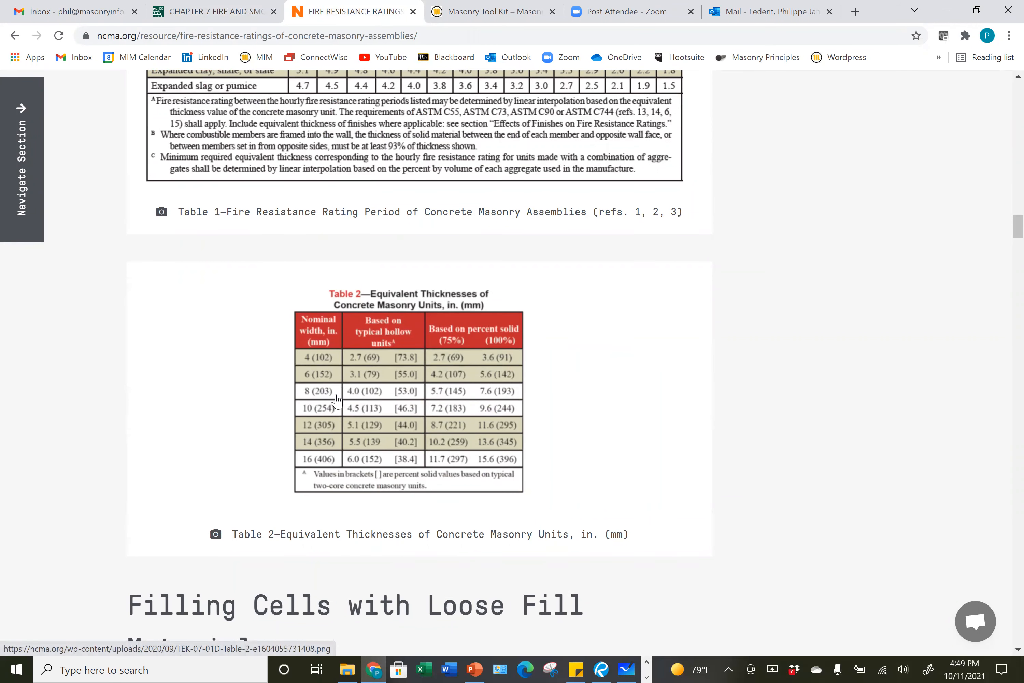
pyautogui.moveTo(324, 417)
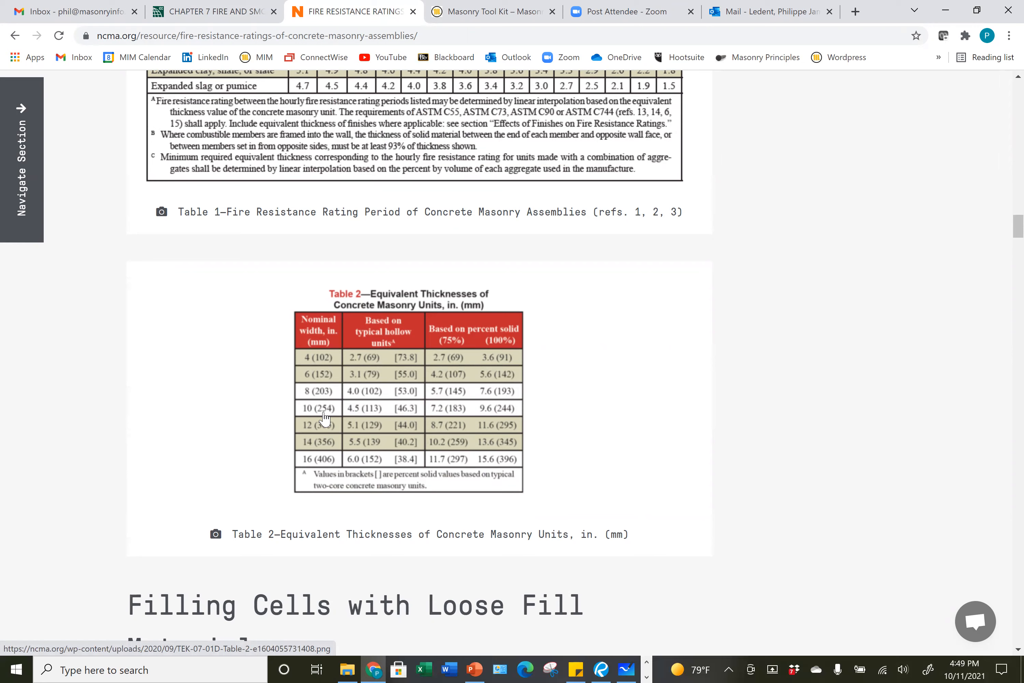
pyautogui.moveTo(364, 417)
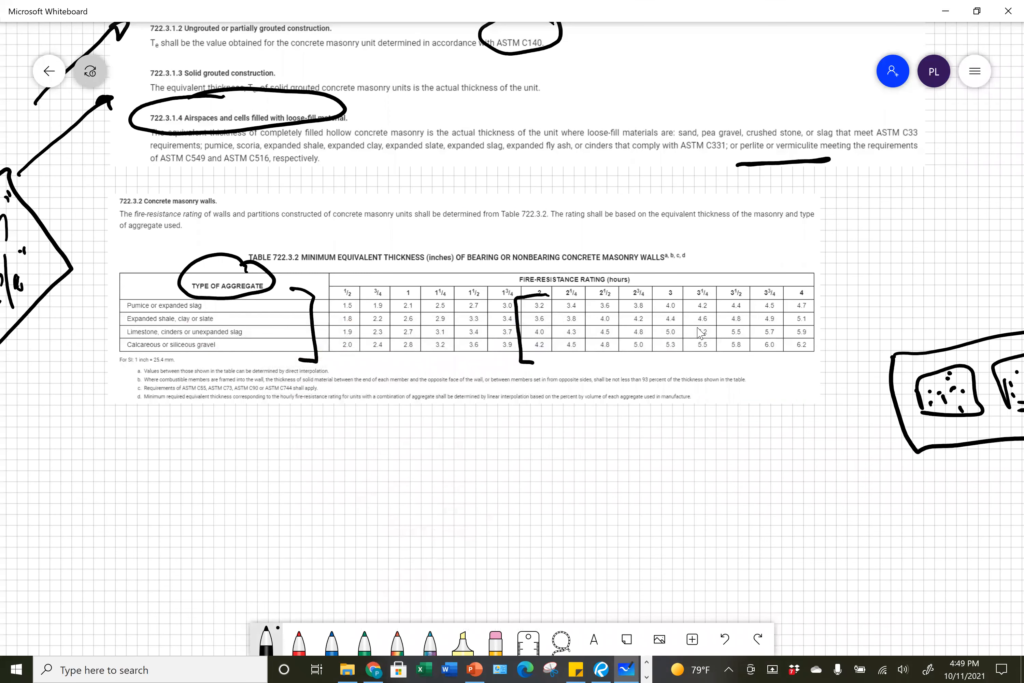
# - Box the 2-hour column of Table 722.3.2 and sketch a CMU with hollow cells, one stippled as filled
pyautogui.moveTo(549, 300); pyautogui.dragTo(535, 363)
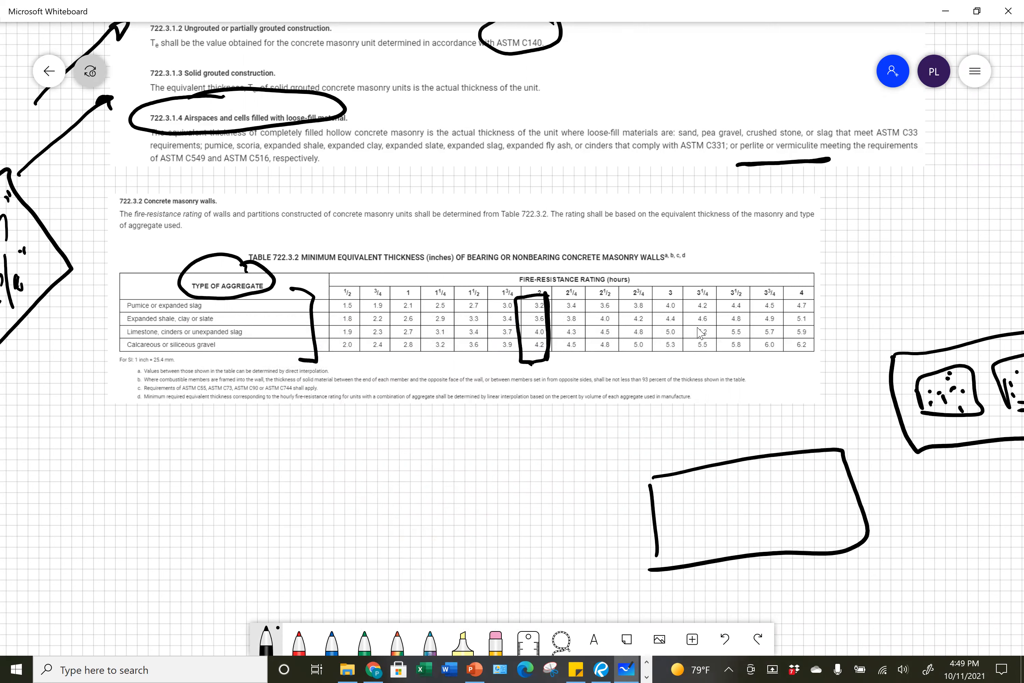
pyautogui.moveTo(683, 486); pyautogui.dragTo(718, 529)
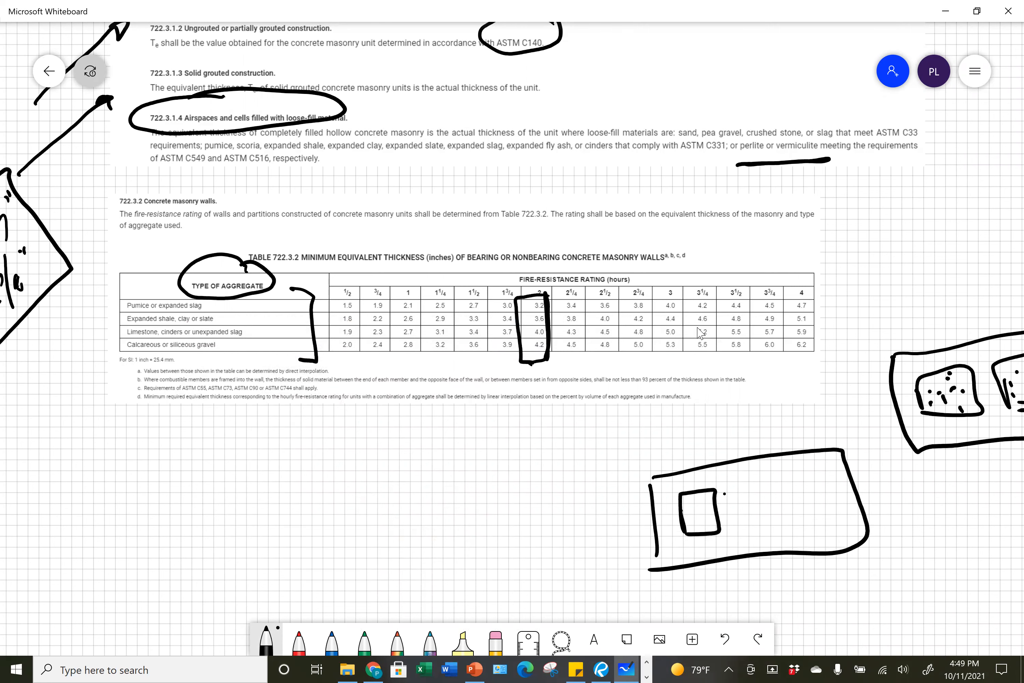
pyautogui.moveTo(744, 503); pyautogui.dragTo(822, 509)
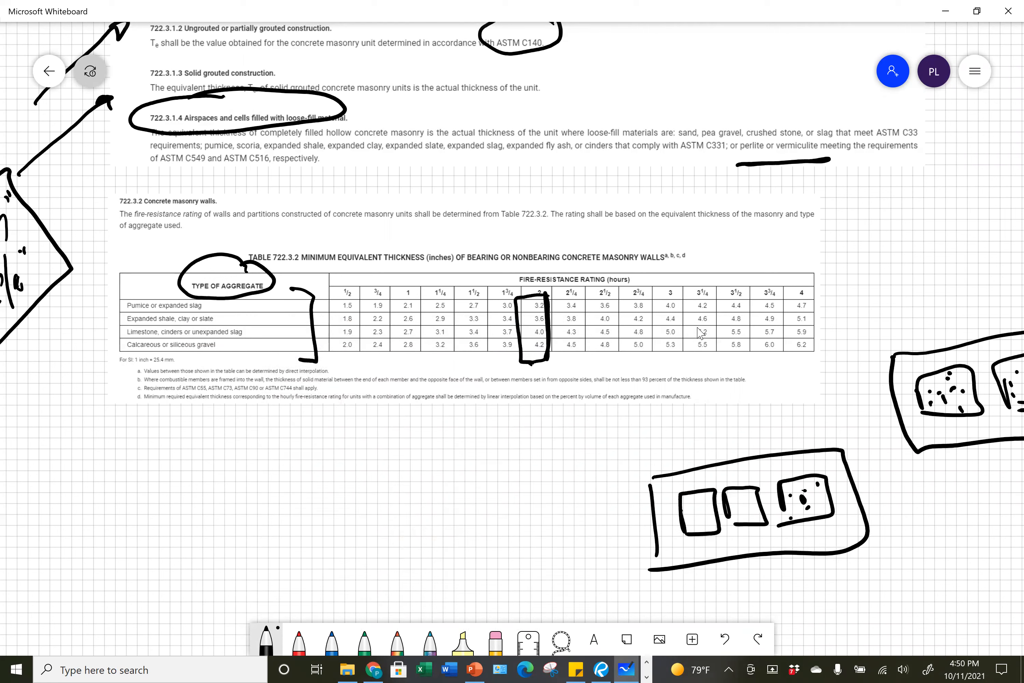
pyautogui.moveTo(724, 423); pyautogui.dragTo(763, 430)
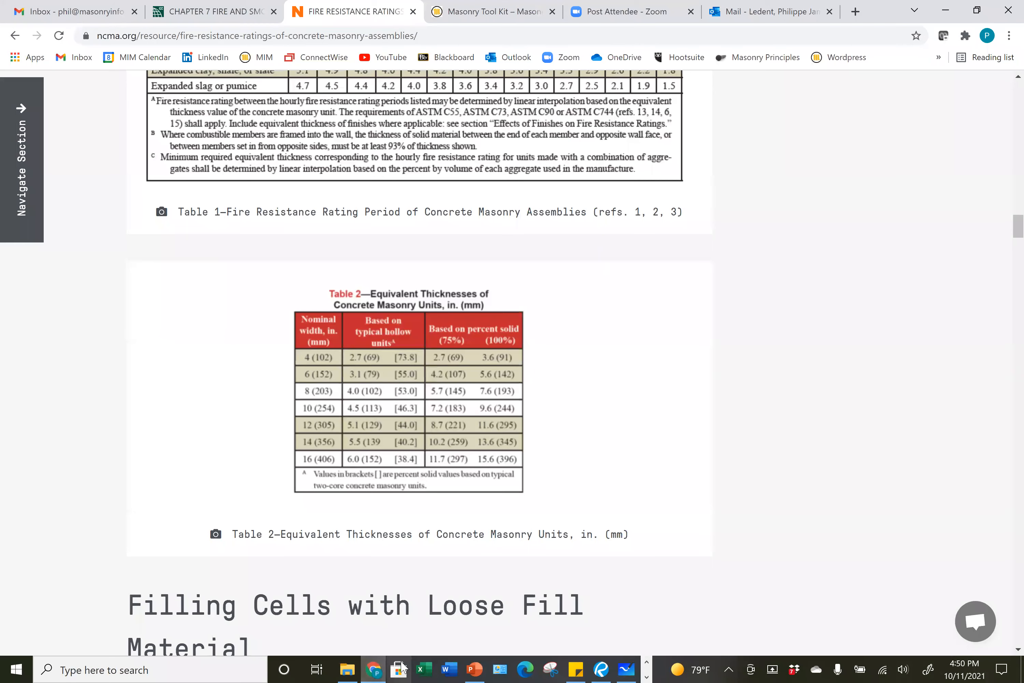
# - Reach the Masonry Institute of Michigan's Masonry Tool Kit and load its Fire Rating Guide PDF
pyautogui.click(490, 11)
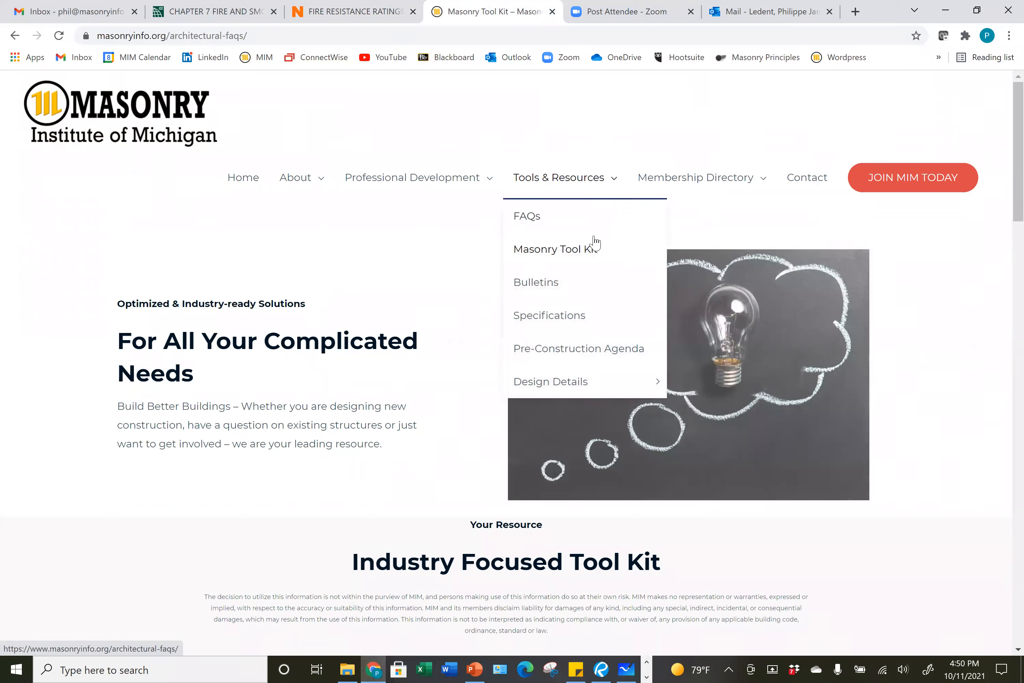
pyautogui.click(553, 249)
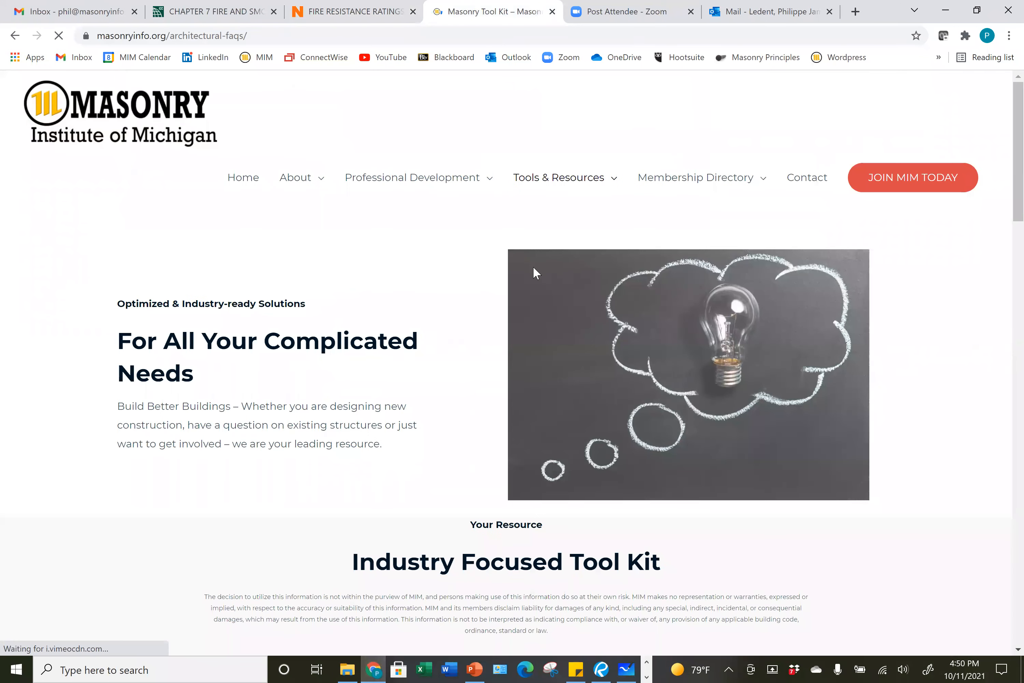
pyautogui.scroll(-3)
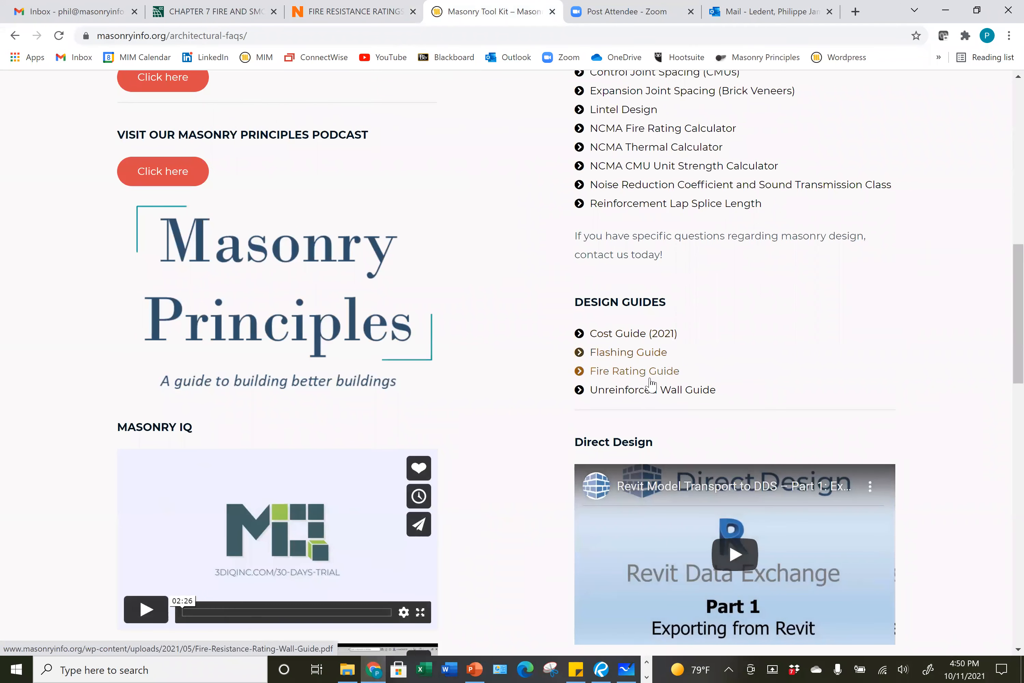
pyautogui.click(634, 371)
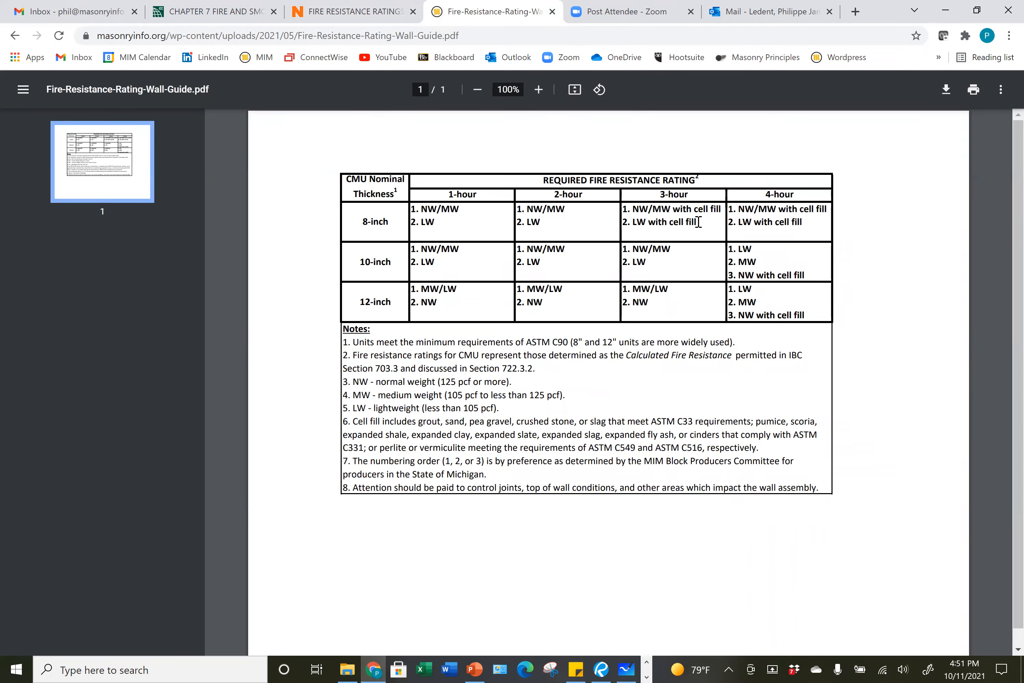
pyautogui.moveTo(625, 209); pyautogui.dragTo(698, 222)
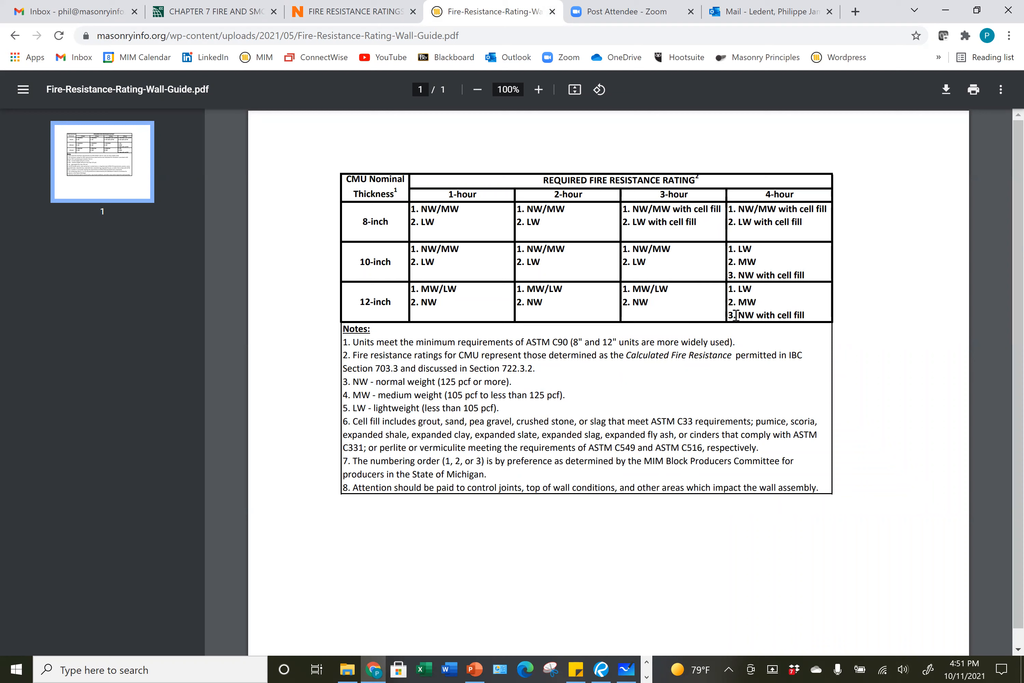
pyautogui.doubleClick(743, 289)
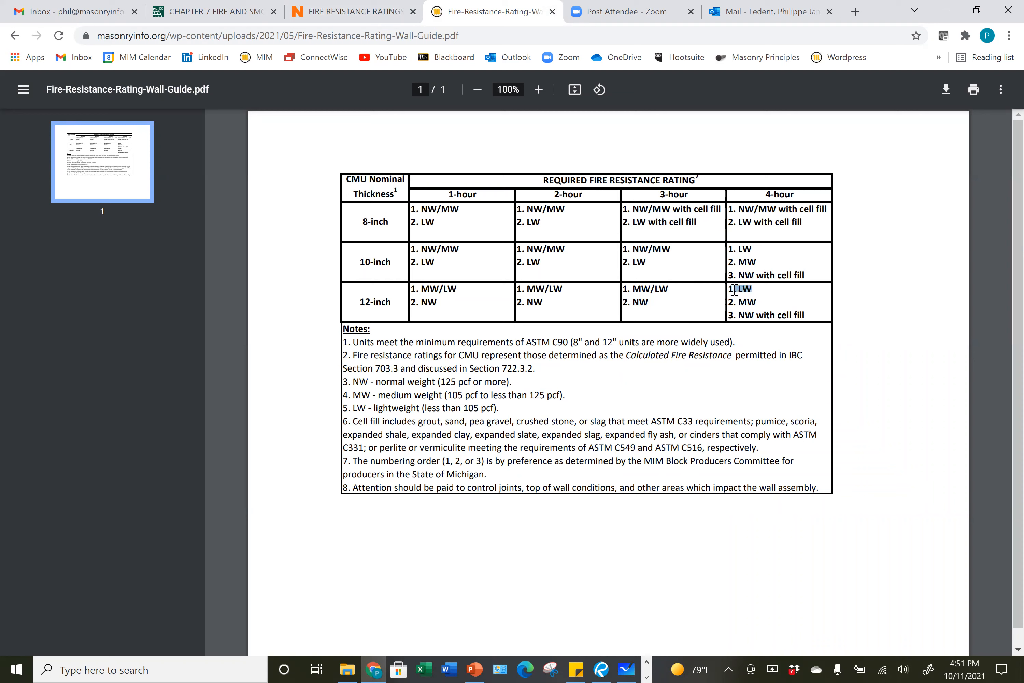
pyautogui.doubleClick(740, 289)
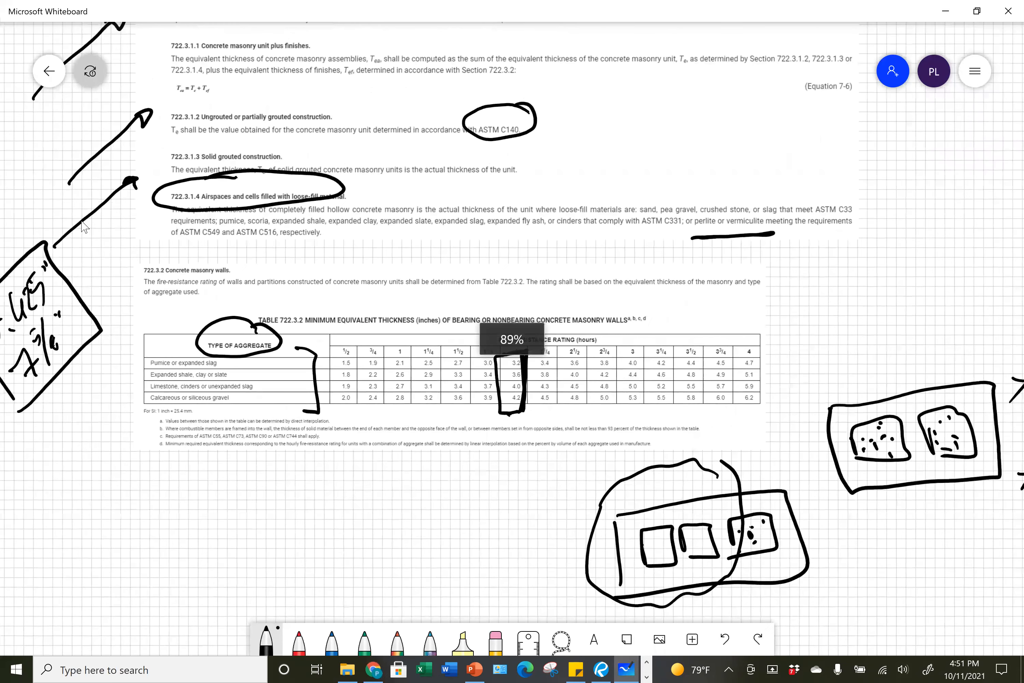
# - Scroll the whiteboard back to the red title question and the Section 703.3 excerpt
pyautogui.scroll(-3)
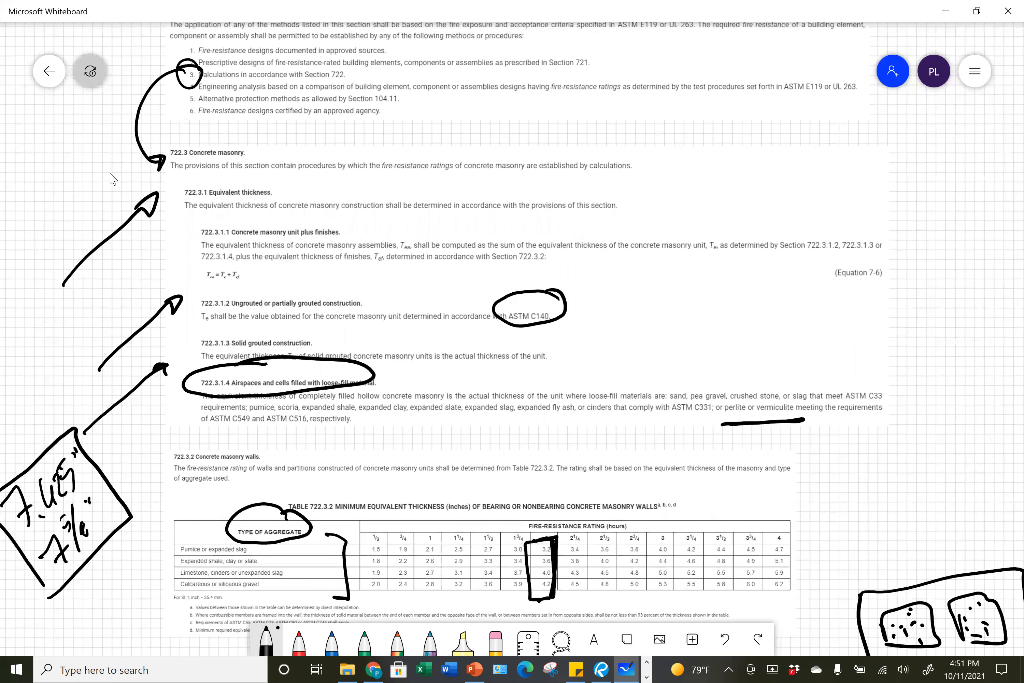
pyautogui.scroll(-3)
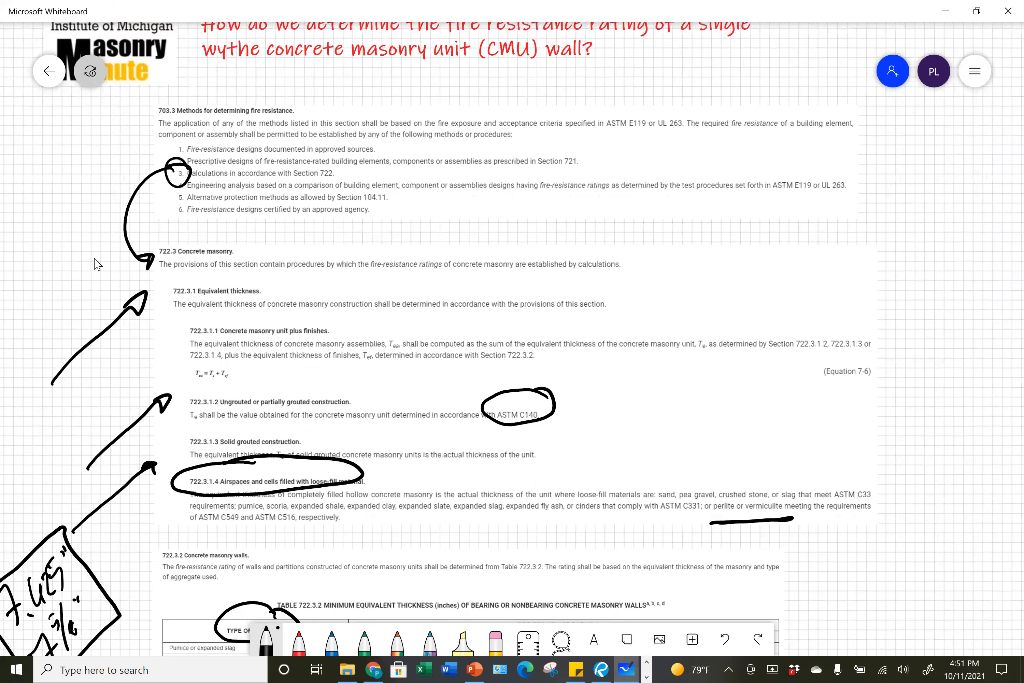
pyautogui.scroll(-3)
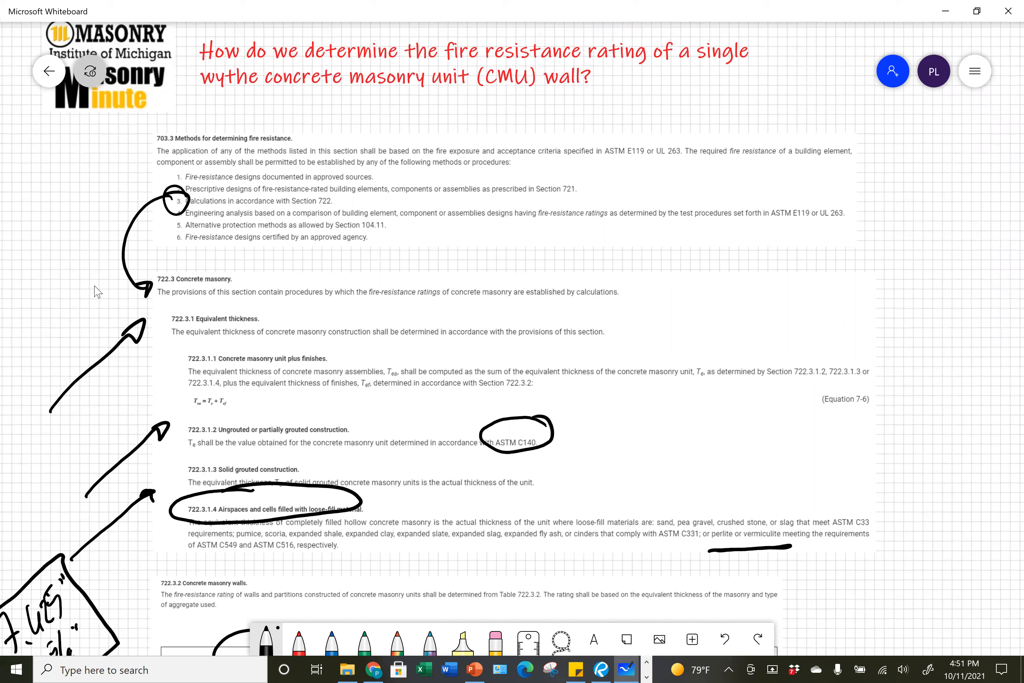
pyautogui.moveTo(119, 577)
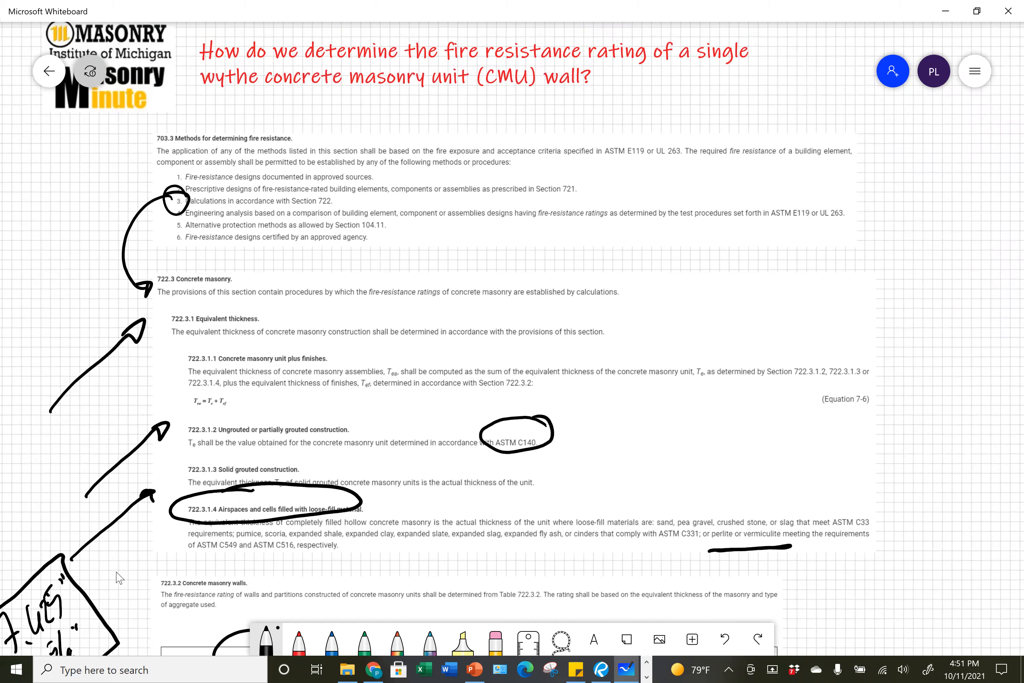